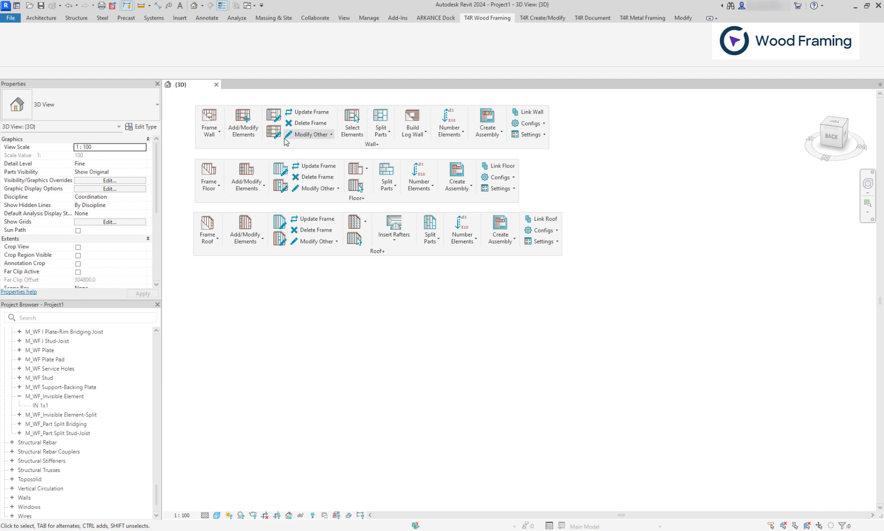
- Start the Add Additional Bridging/Nogging/Blocking tool from the Wall+ Add/Modify Elements list
click(243, 120)
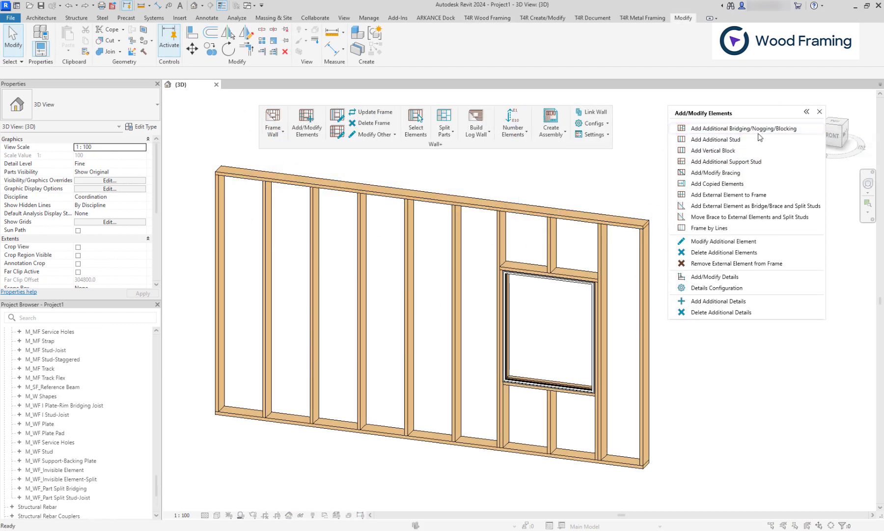
click(719, 140)
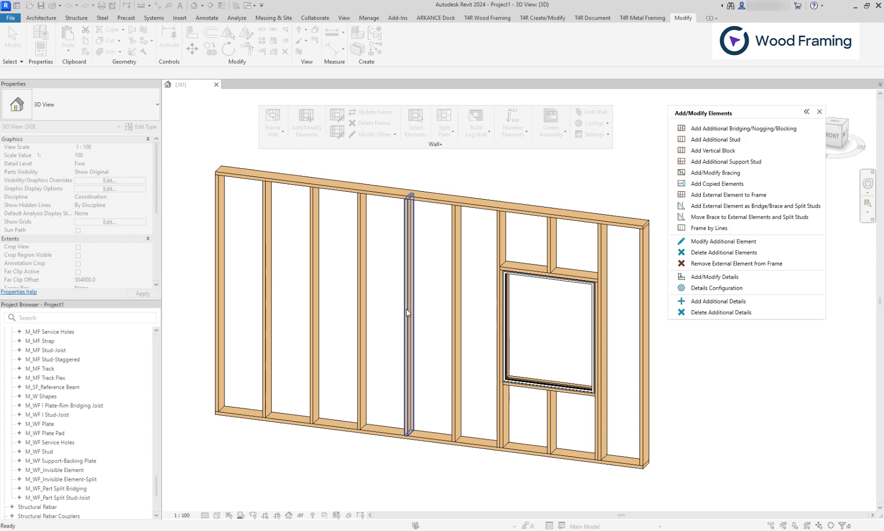
- Pick a stud in the 3D view to open the blocking dialog and its short-nogging options
click(744, 128)
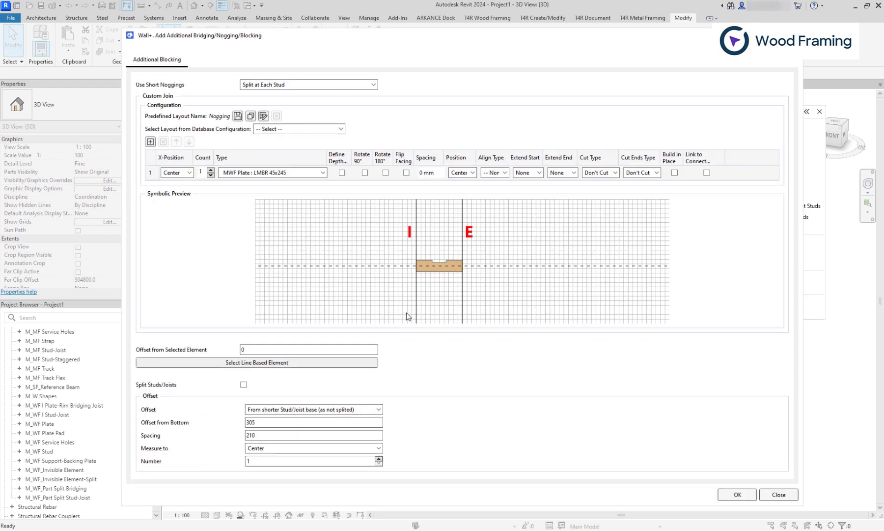
mouse_move(411, 294)
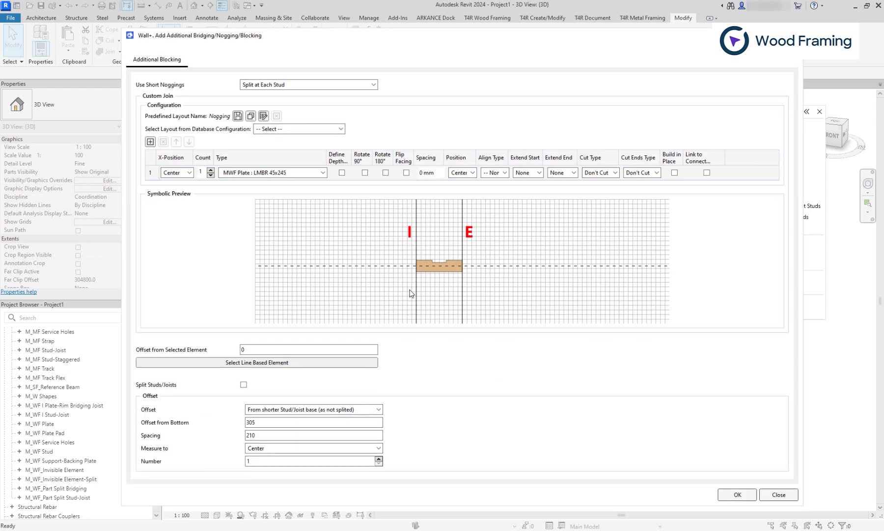
click(308, 85)
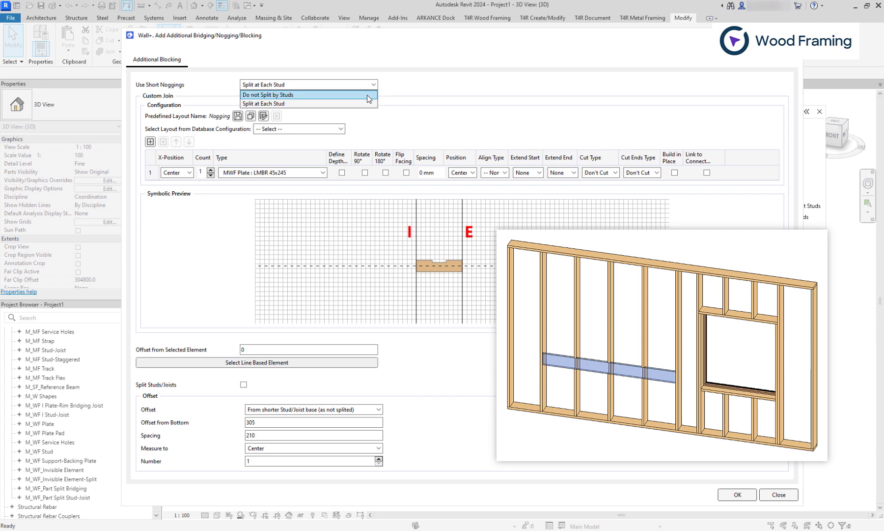
- Set unsplit LMBR 48x198 blocking, rotated 90°, internal, L-extended both ends, cutting the studs
click(269, 94)
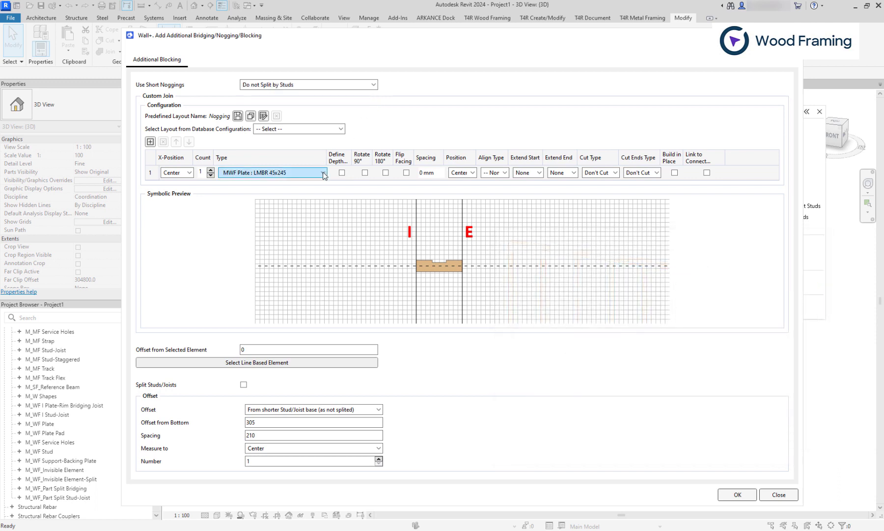
click(322, 173)
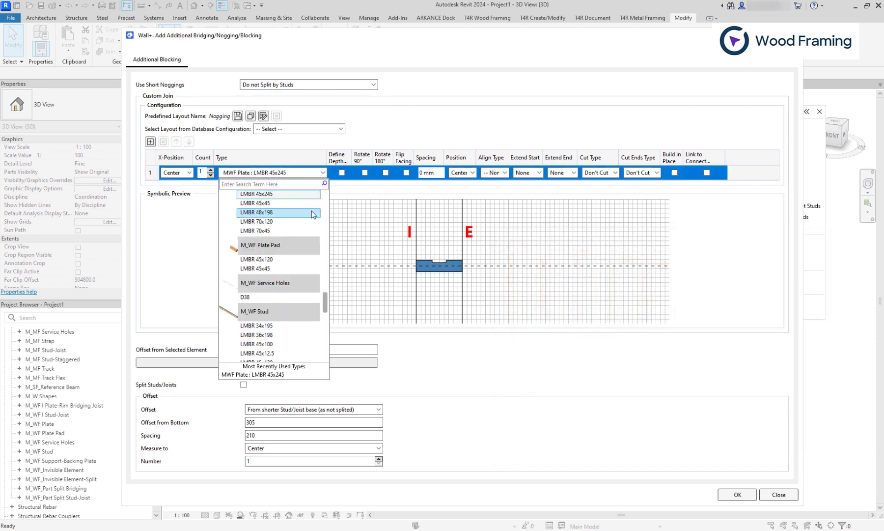
click(256, 213)
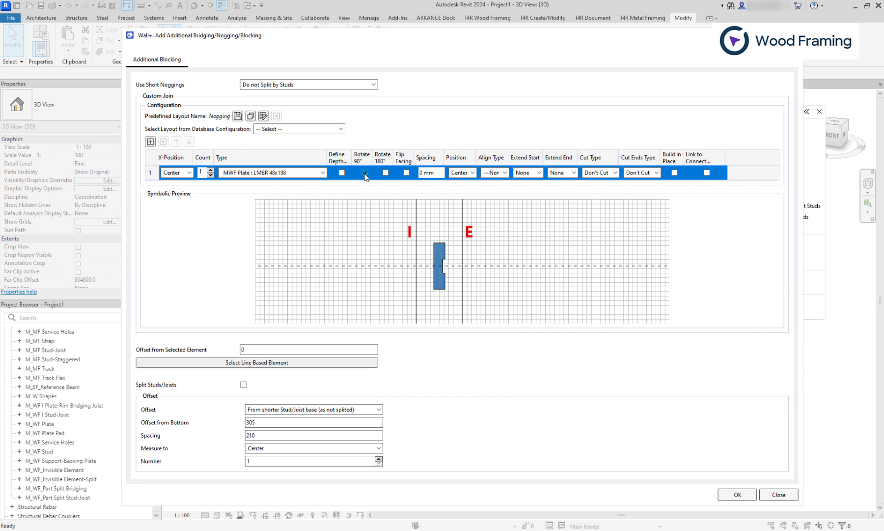
click(472, 173)
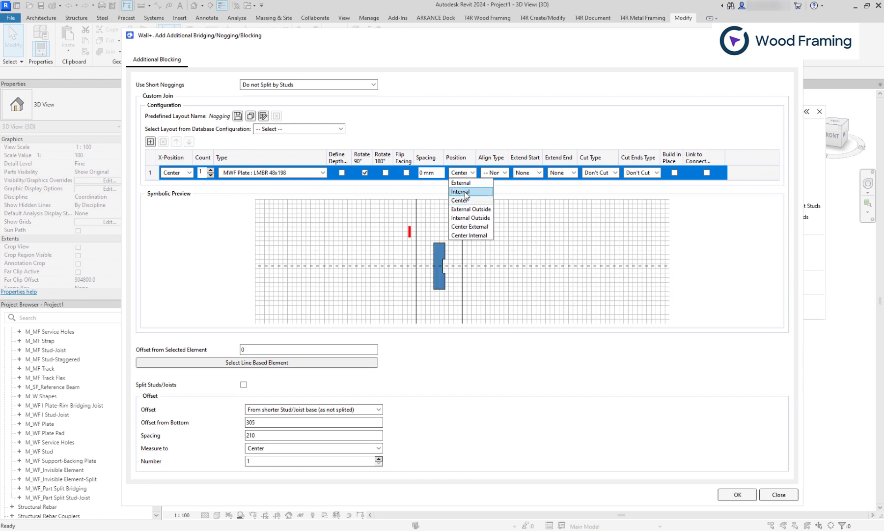
click(460, 191)
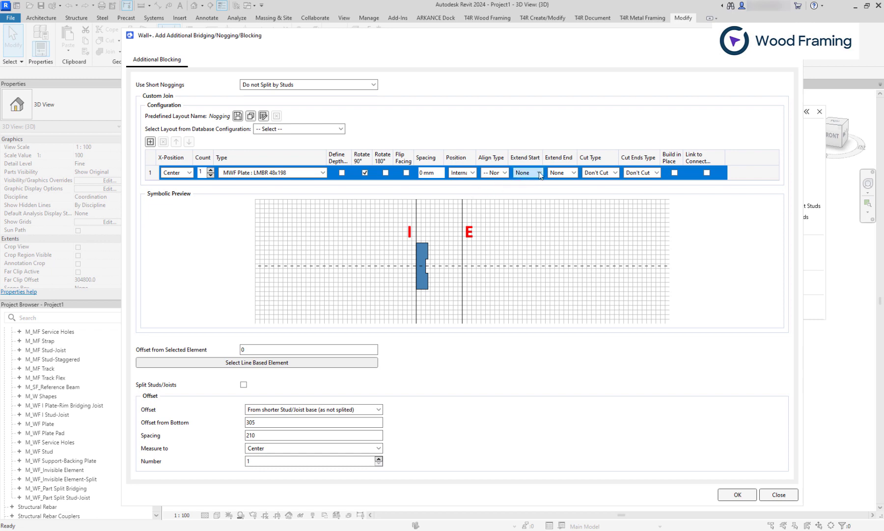
click(527, 173)
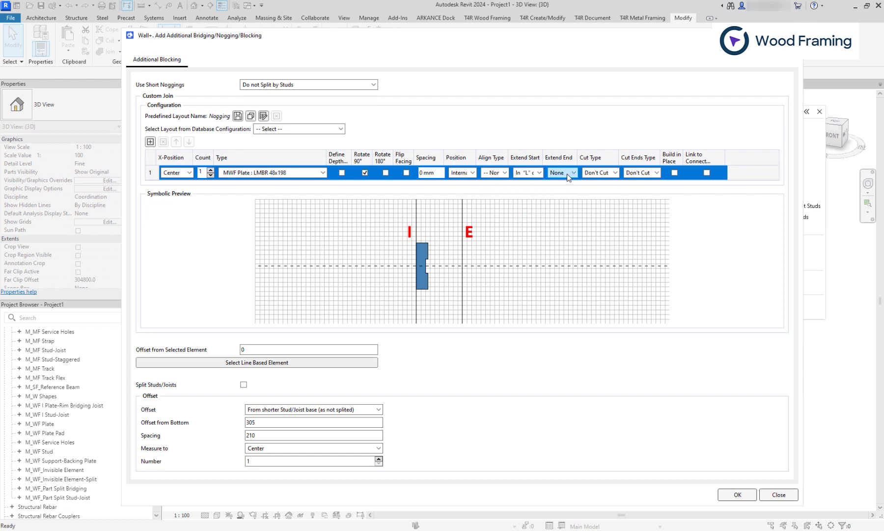
click(562, 172)
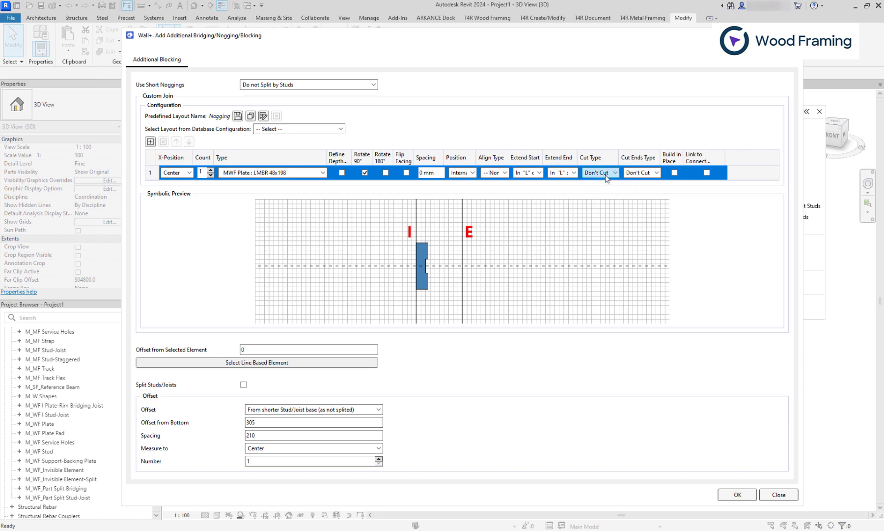
click(656, 173)
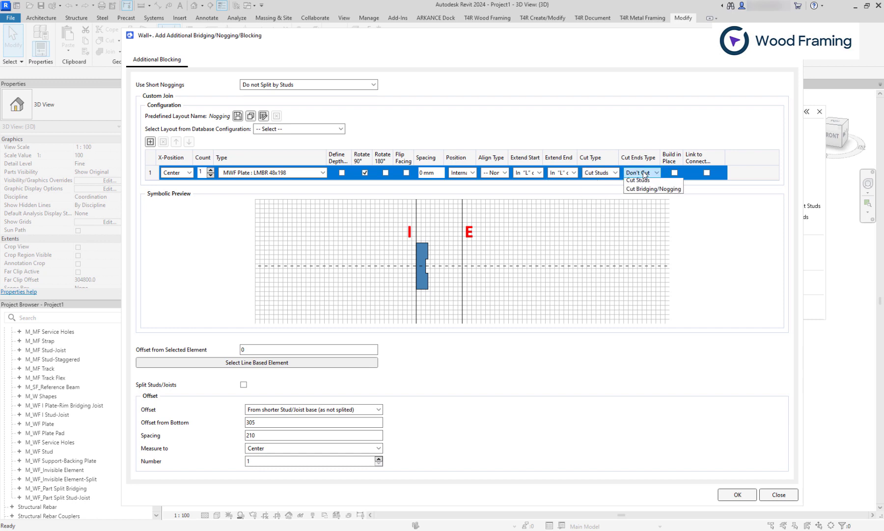
click(637, 179)
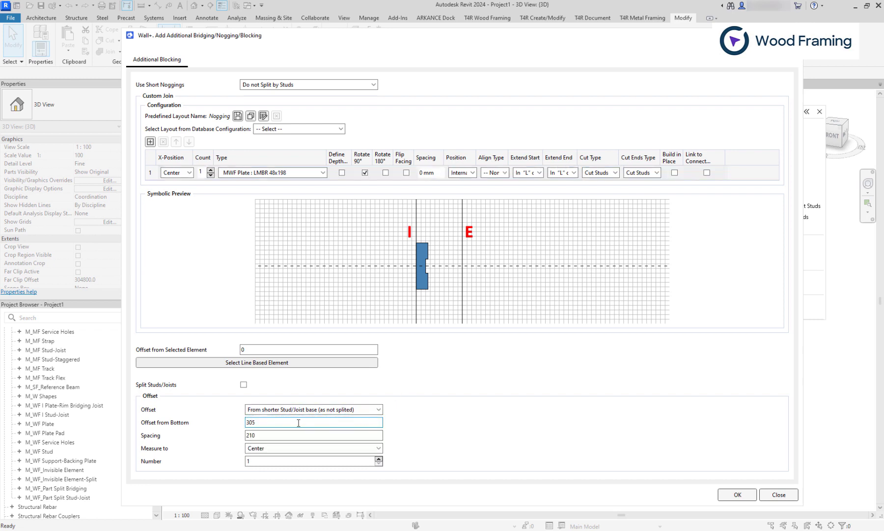
- Create 2 blocking rows with 500 offset from bottom and 400 spacing
text(50)
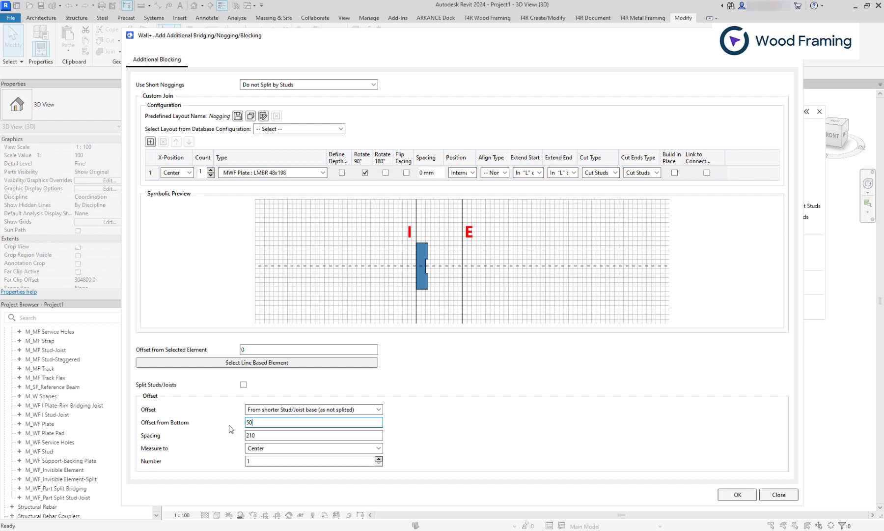
text(500)
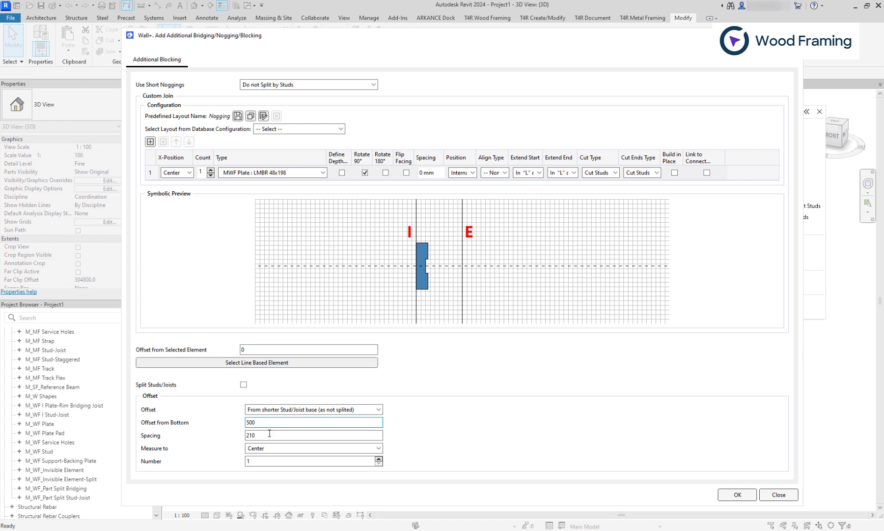
click(315, 461)
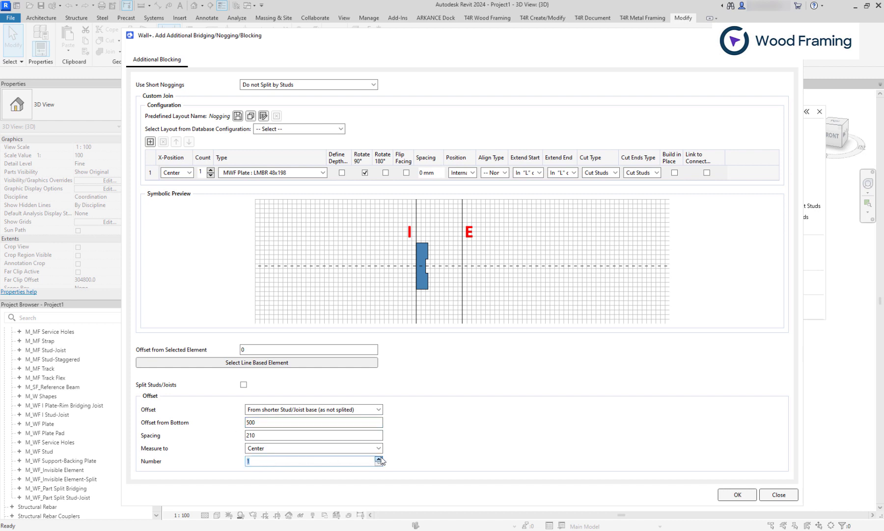
click(380, 459)
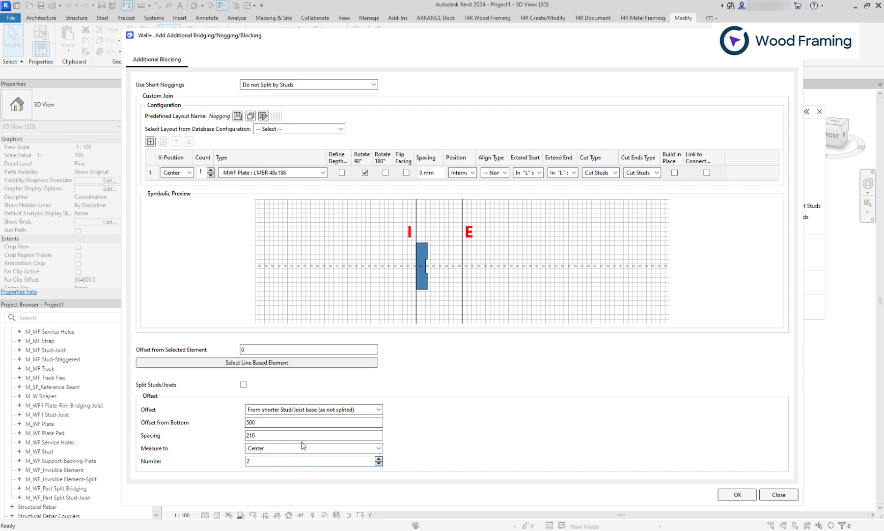
text(400)
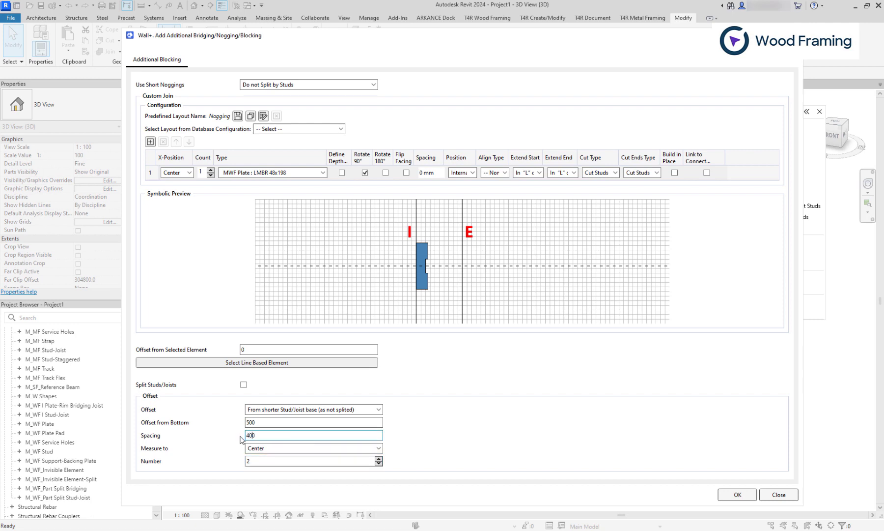
click(736, 494)
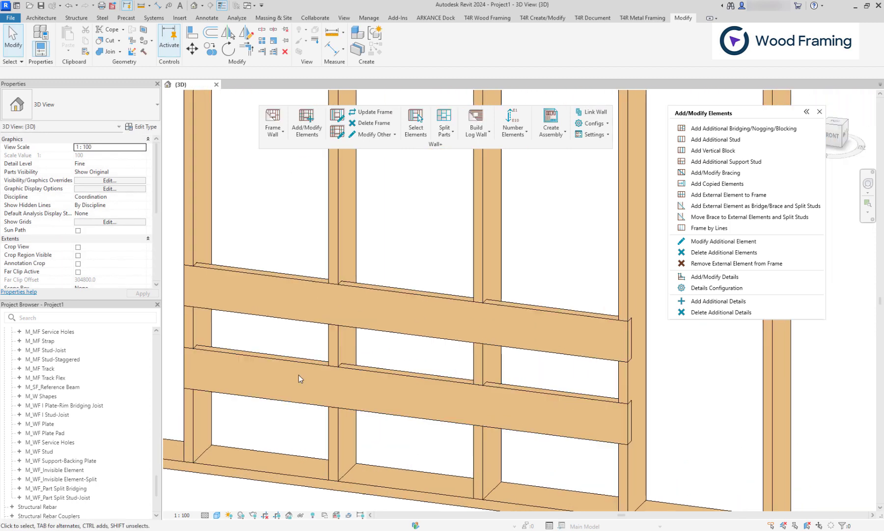
- Select the upper blocking row to confirm its 48x198 plate at 900 offset in Properties
click(395, 315)
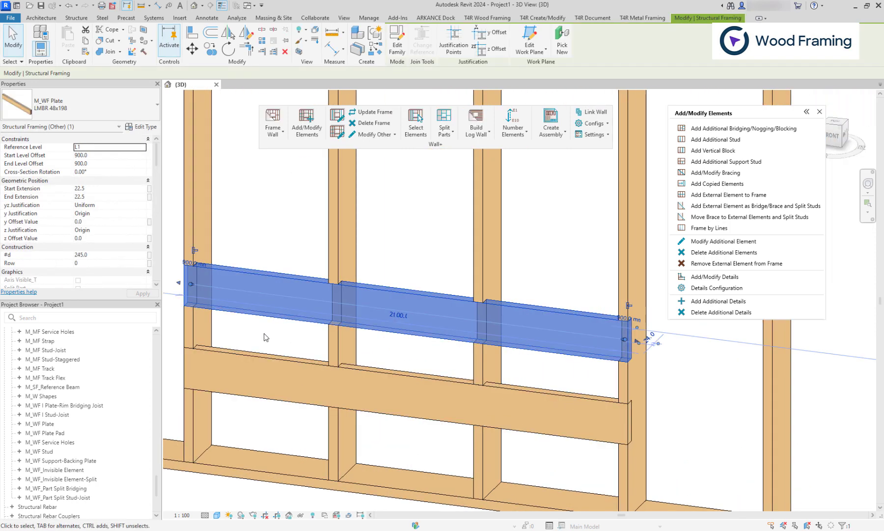
mouse_move(596, 340)
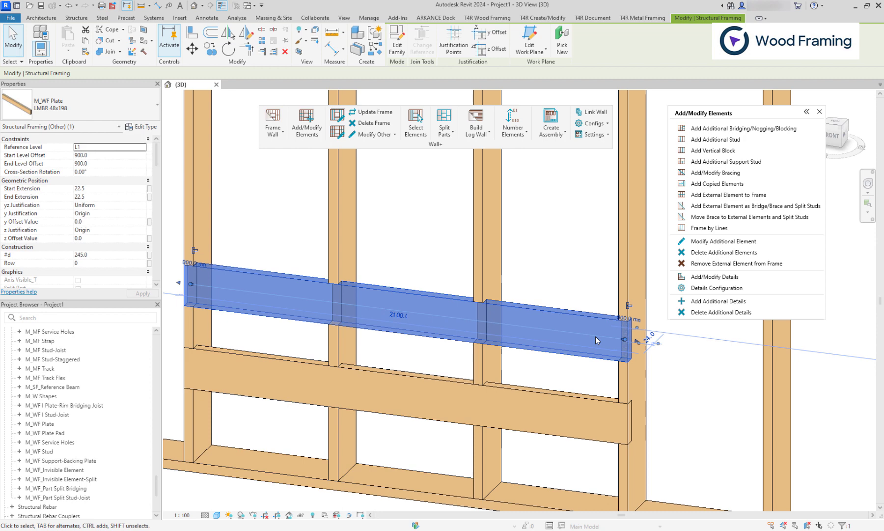
mouse_move(591, 382)
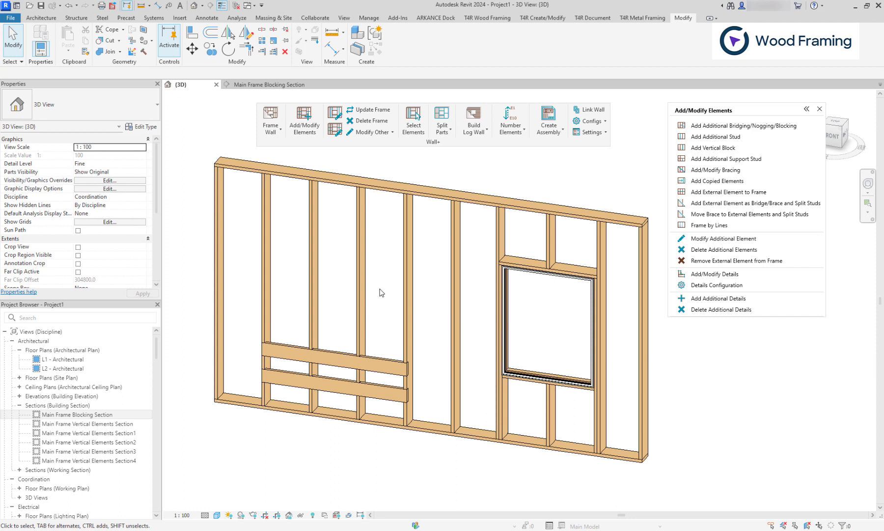
mouse_move(750, 125)
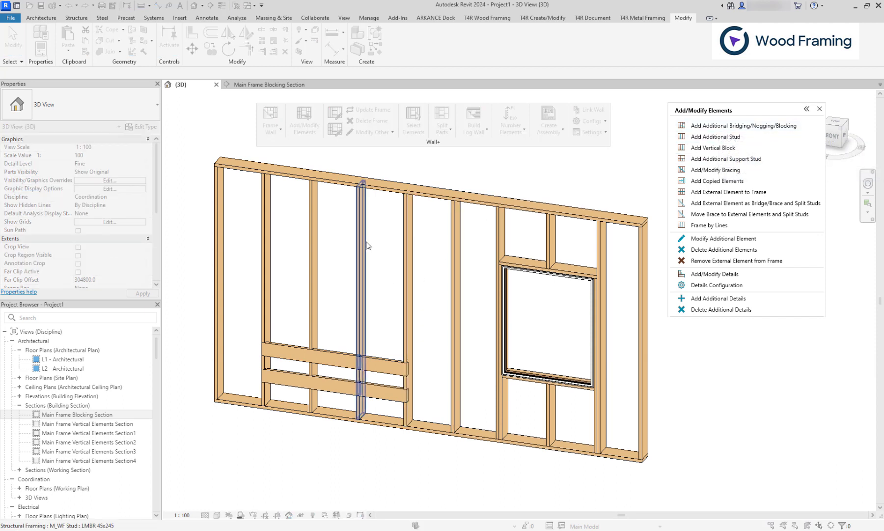
- Pick a reference stud and set the new blocking to split at each stud
click(455, 256)
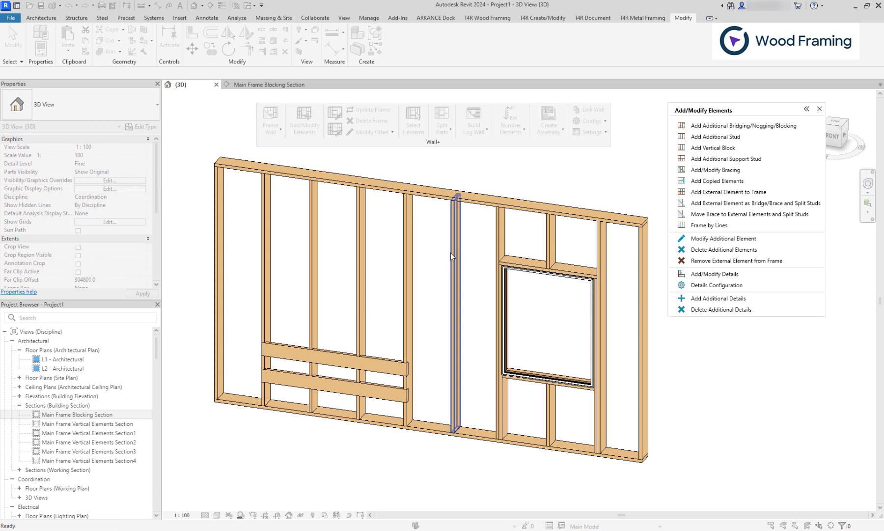
click(748, 124)
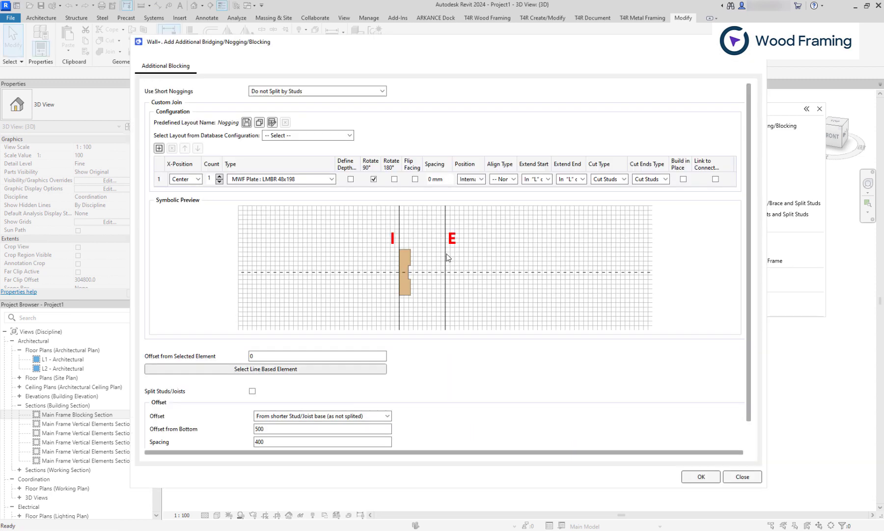
click(318, 90)
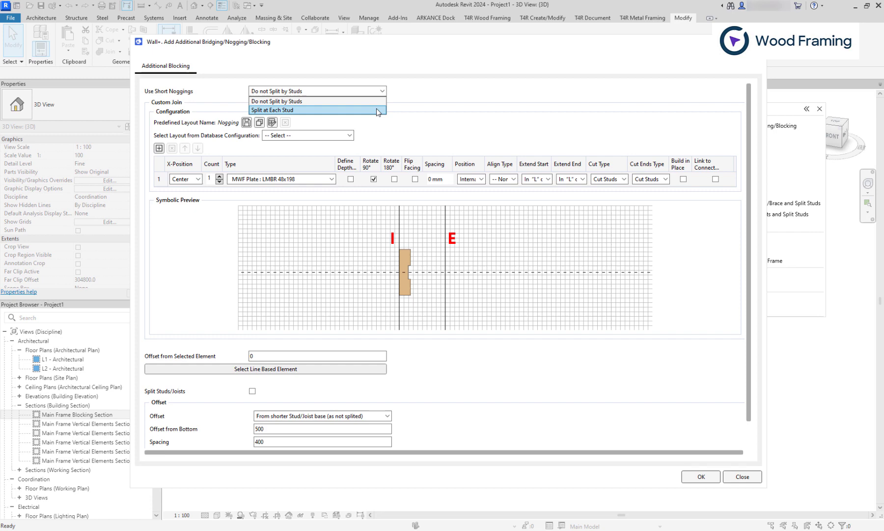
click(272, 109)
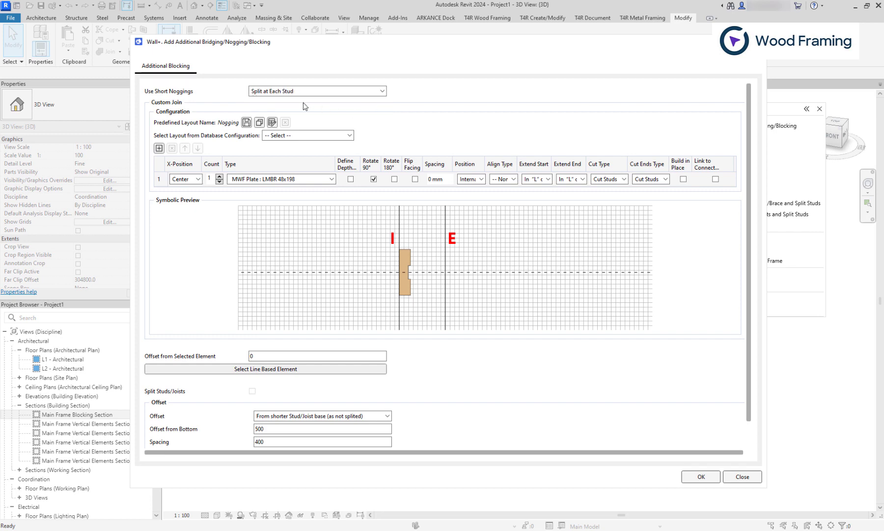
- Make the nogging unrotated, centred in the wall, with no start extension
click(372, 179)
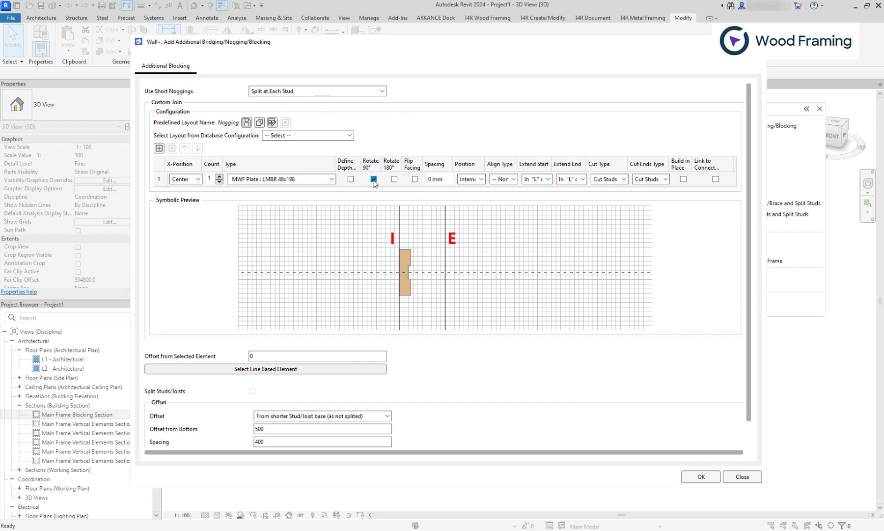
click(372, 179)
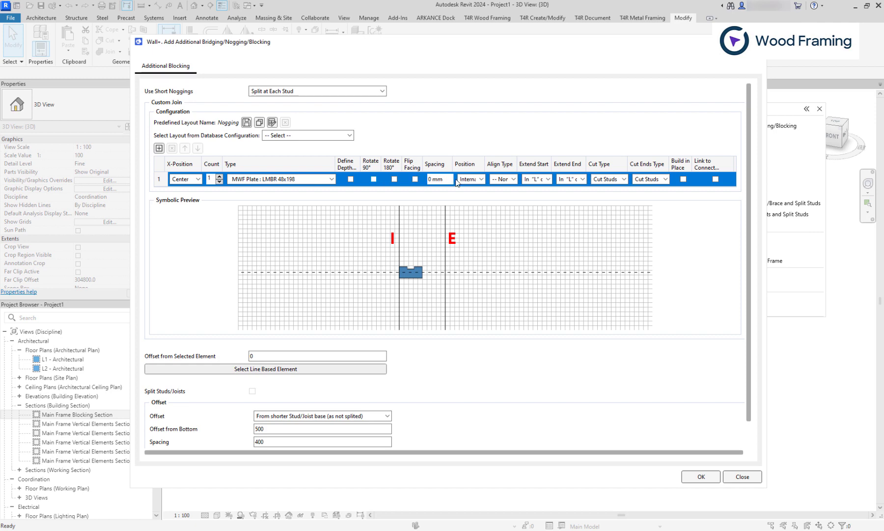
click(469, 178)
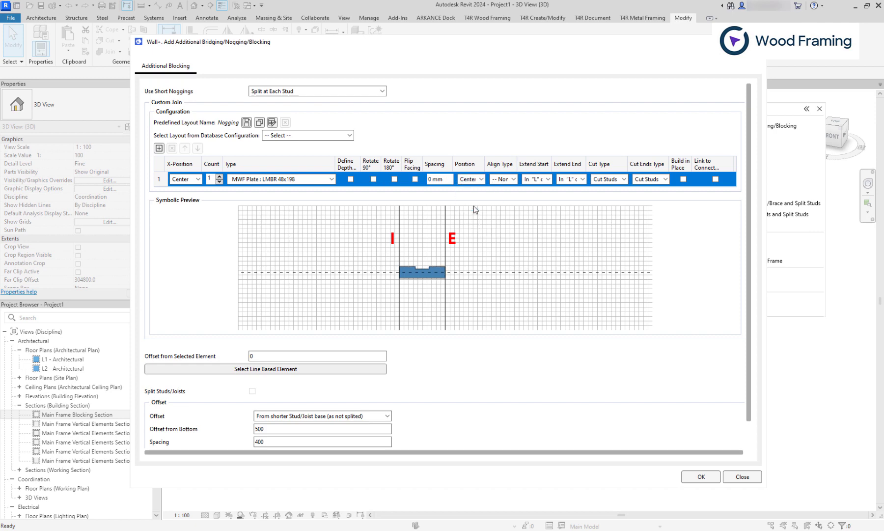
click(535, 179)
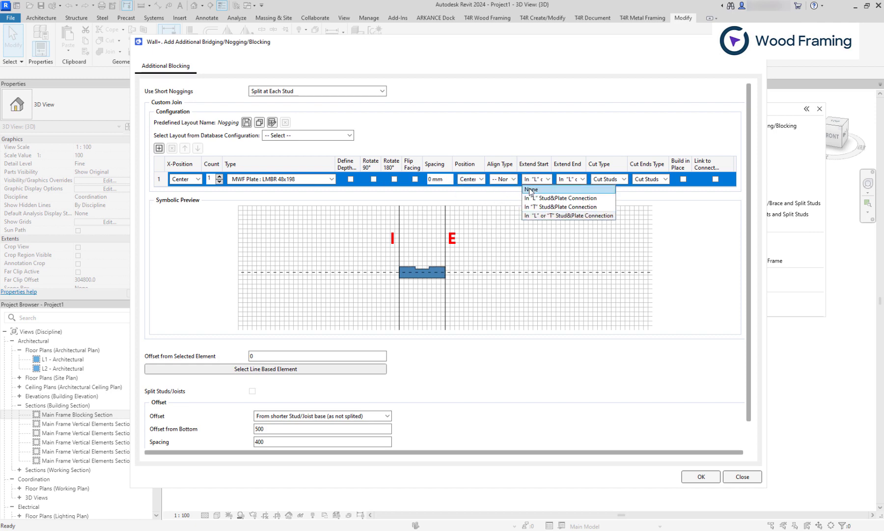
click(531, 189)
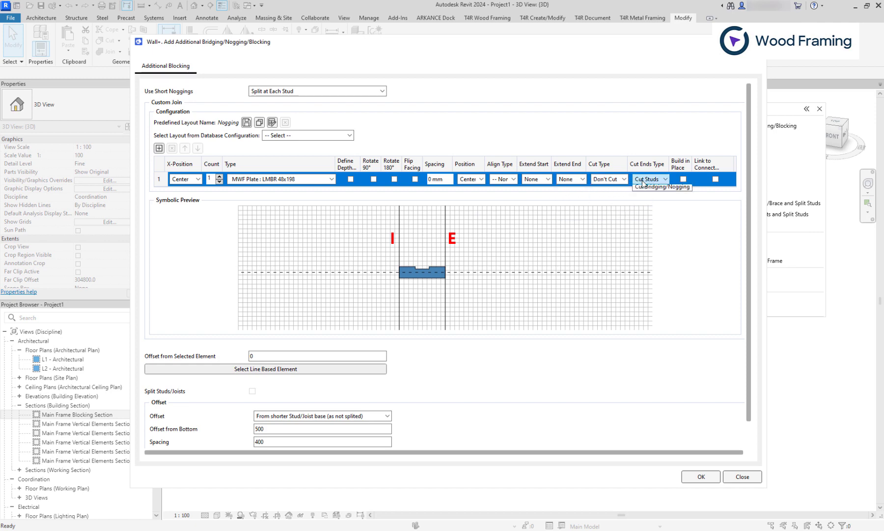
- Place the split blocking row at the window header, 2705 from bottom with 0 offset from the element
click(648, 179)
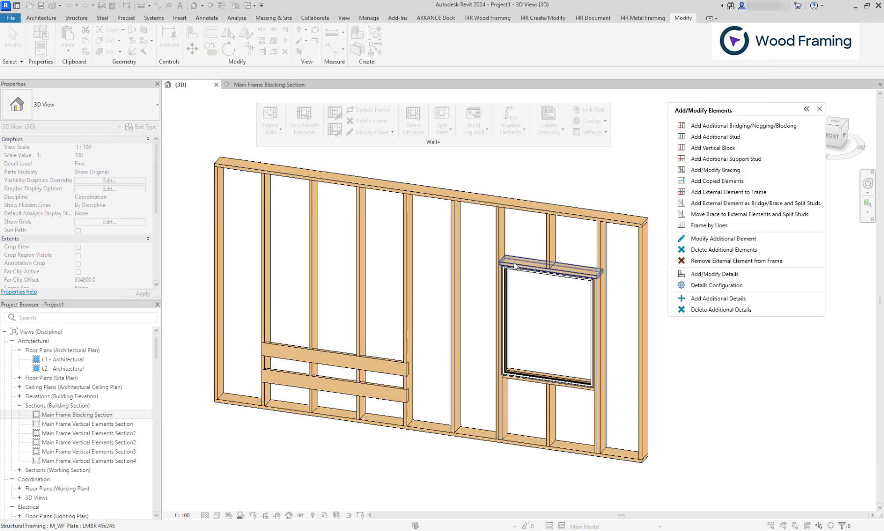
click(747, 125)
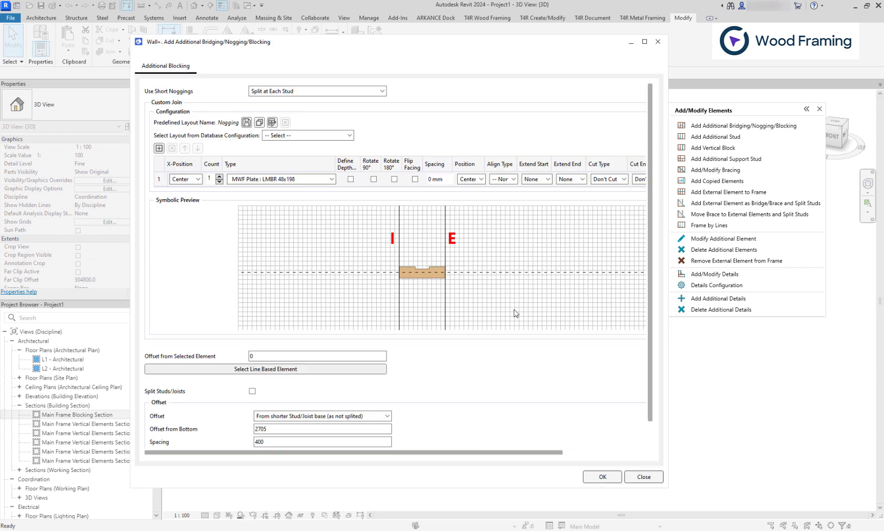
click(322, 428)
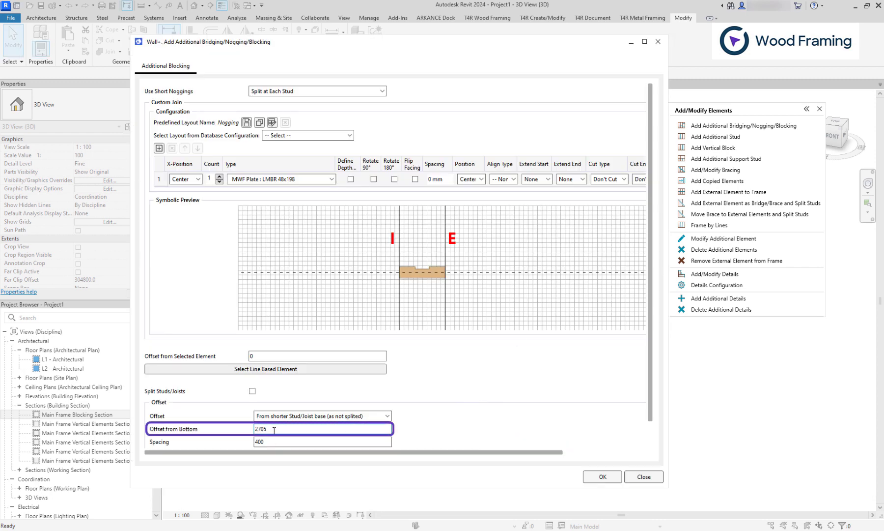
click(317, 356)
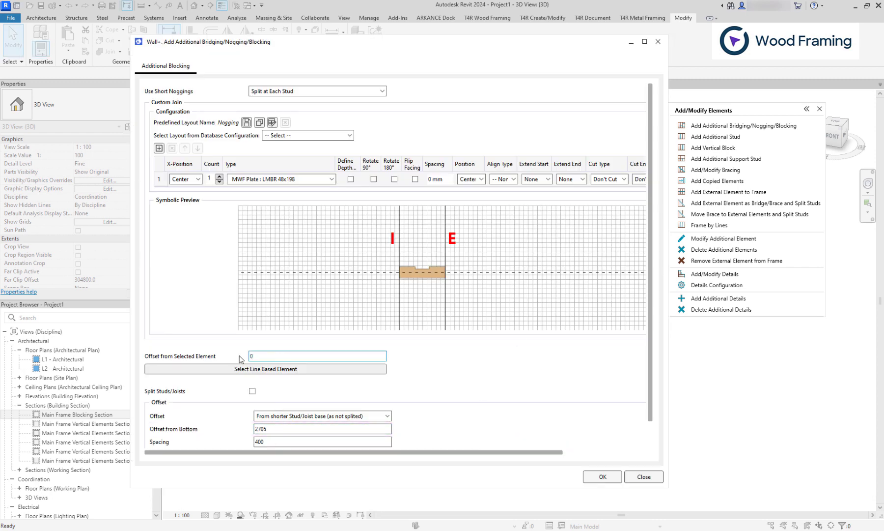
text(100)
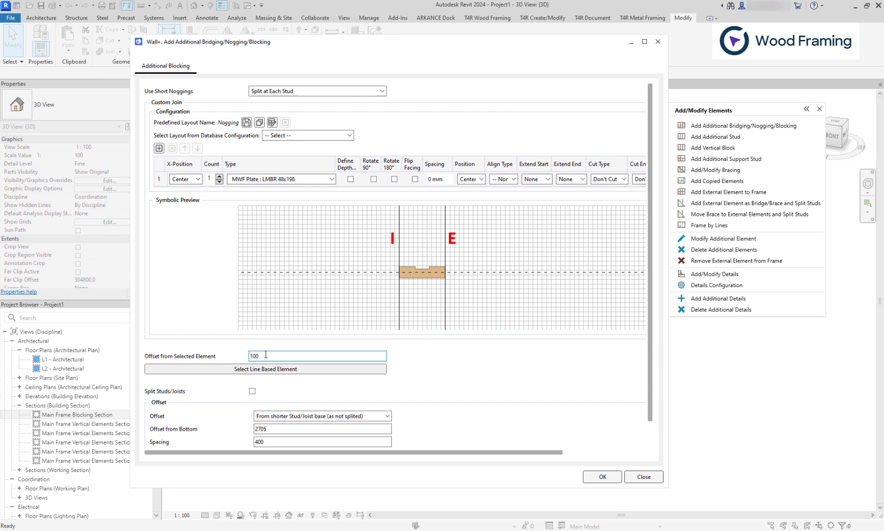
text(0)
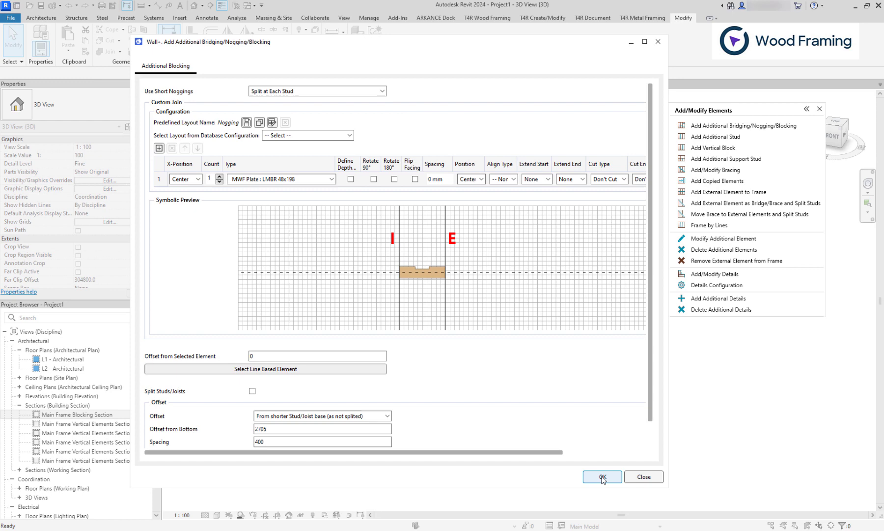
click(600, 477)
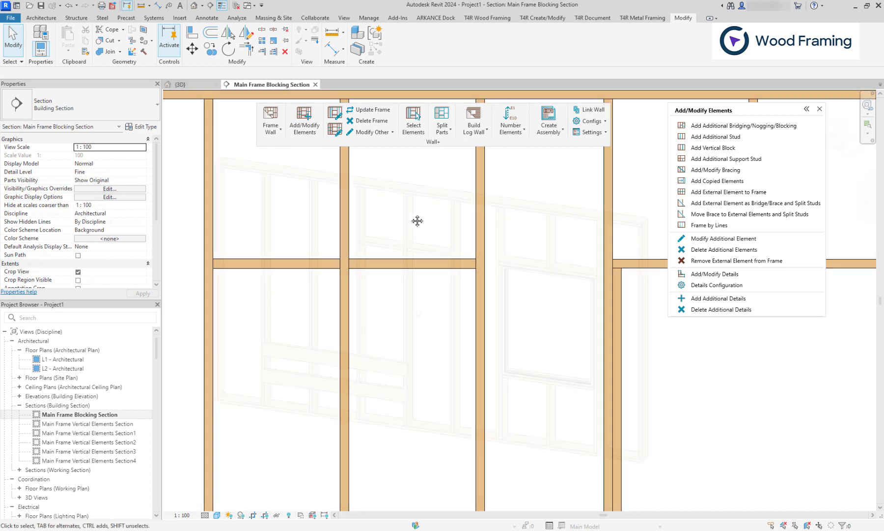
click(181, 84)
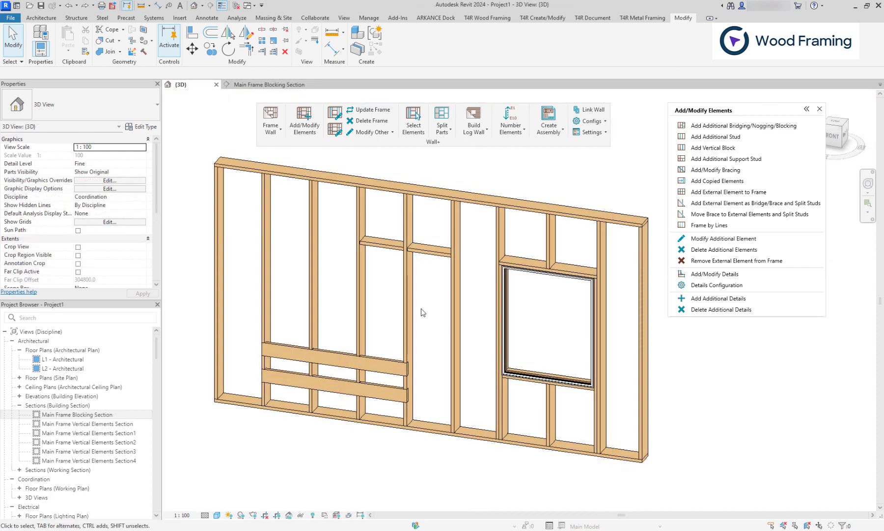
mouse_move(722, 237)
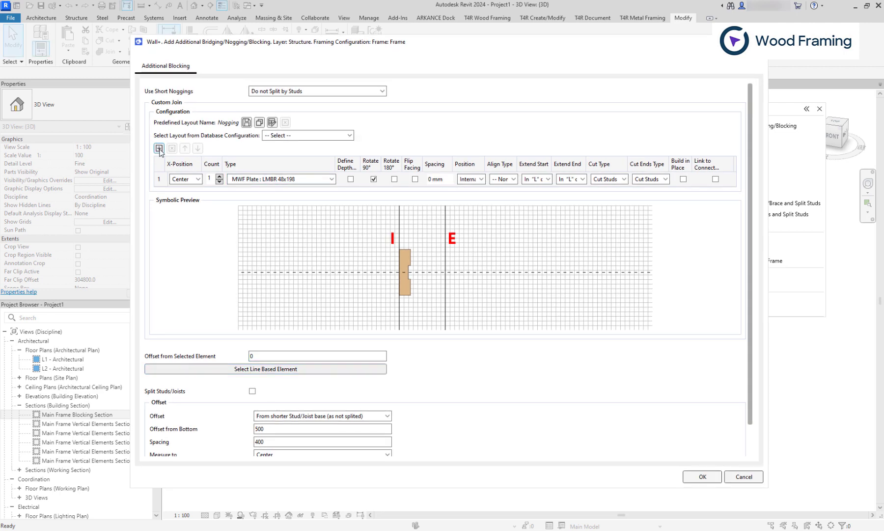
- Add an external rotated nogging with cut ends to each row and raise the layout to 3 rows at 500
click(159, 147)
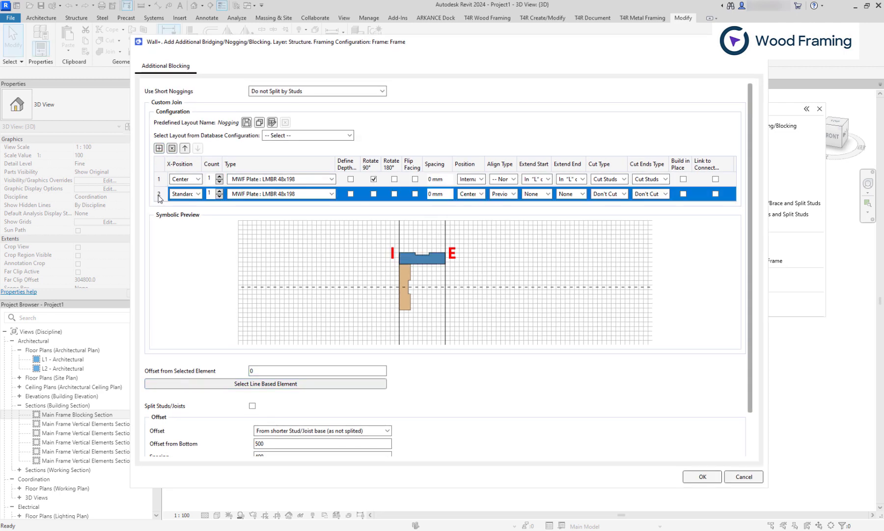
click(372, 193)
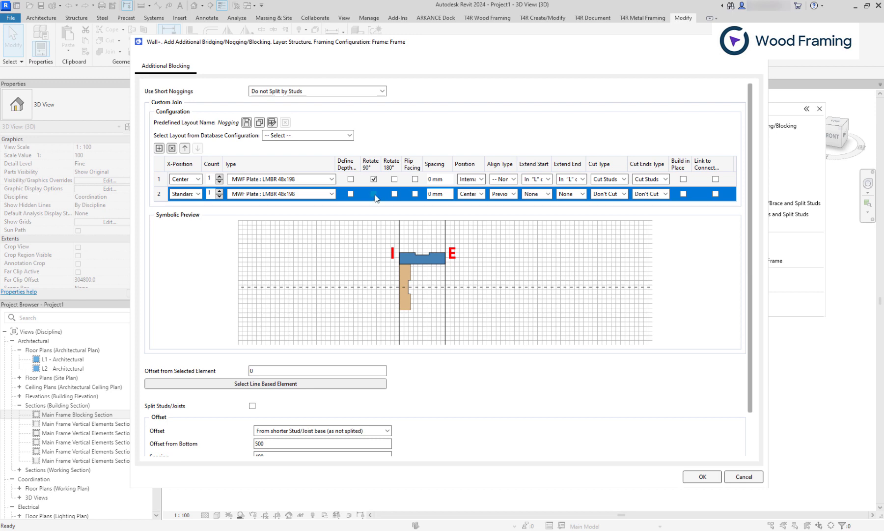
click(469, 193)
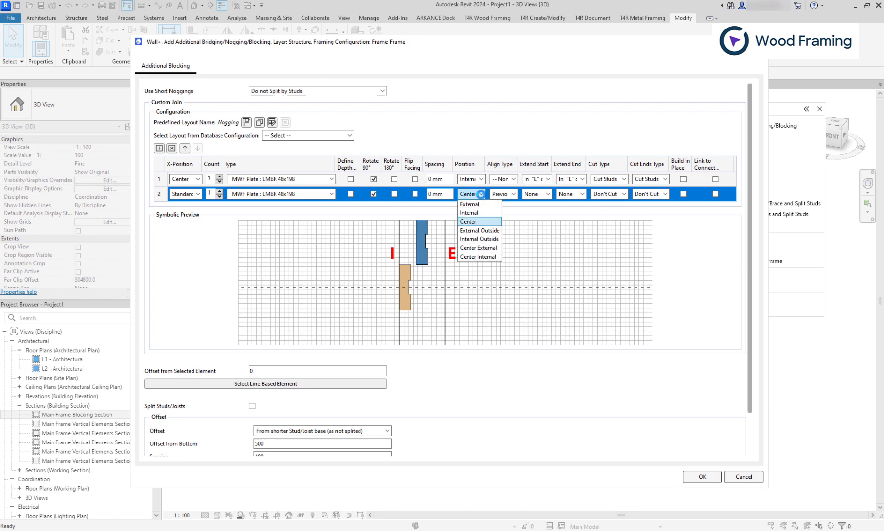
click(469, 203)
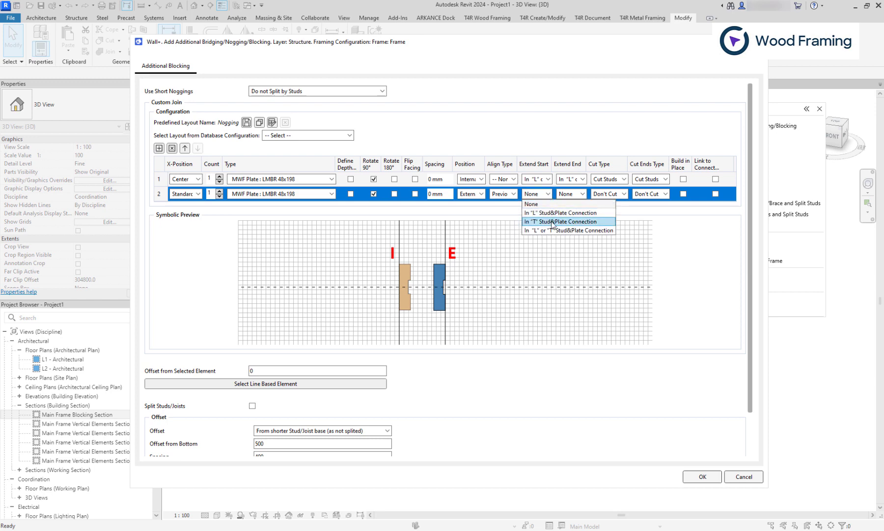
click(564, 213)
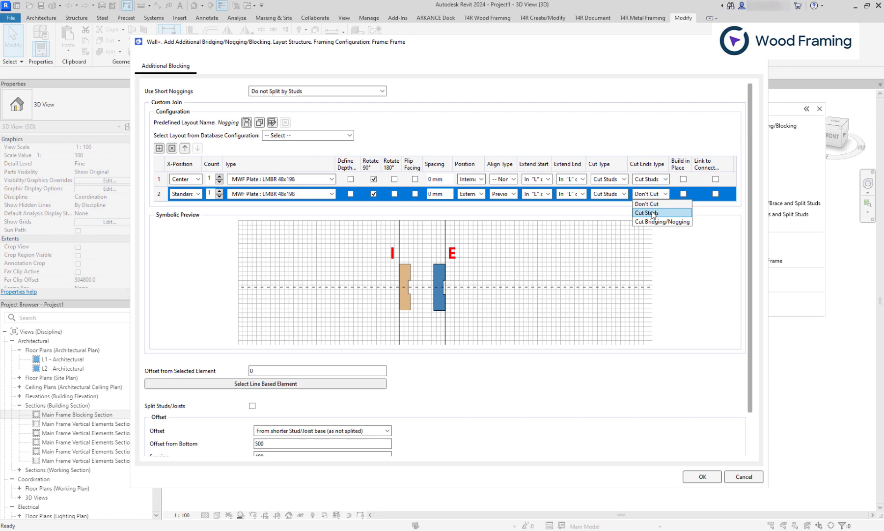
click(646, 212)
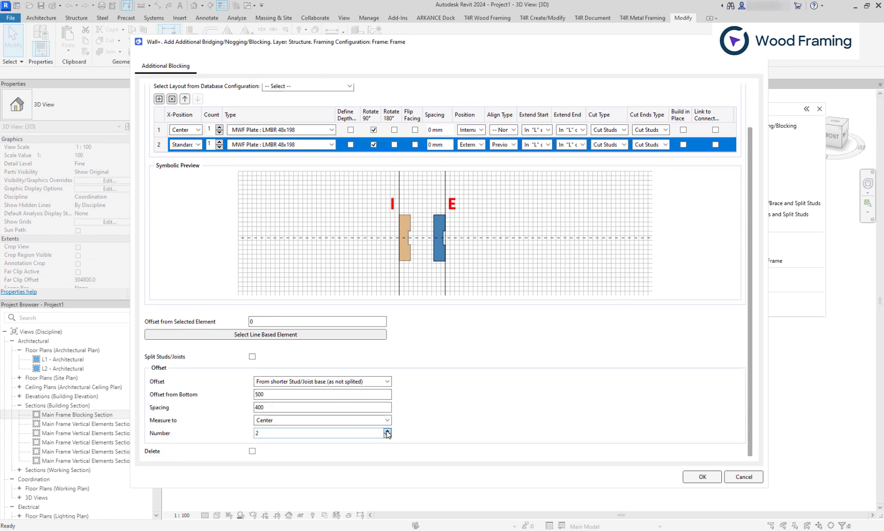
click(387, 430)
text(500)
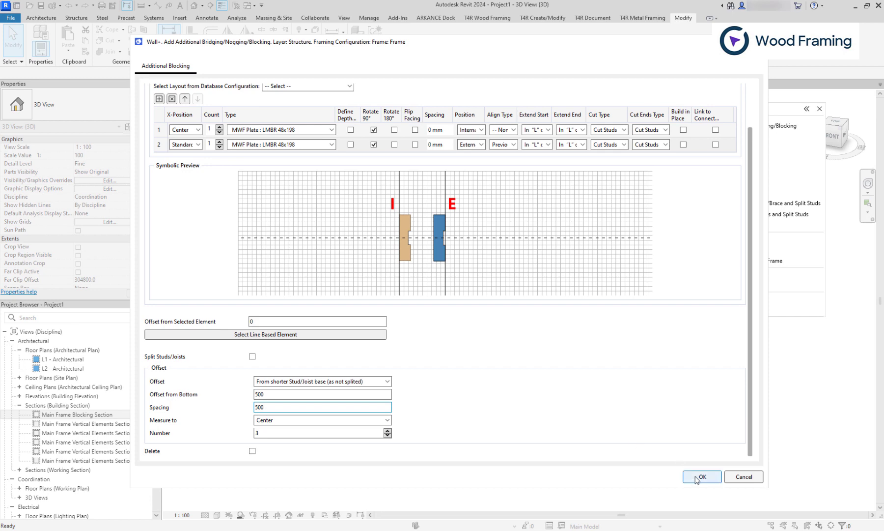
click(700, 476)
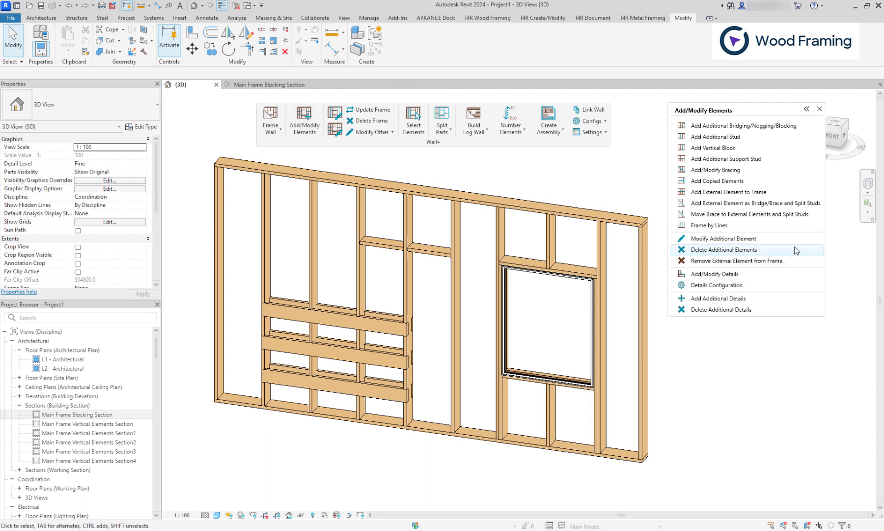
- Delete the top row of the lower paired blocking with Delete Additional Elements
click(336, 323)
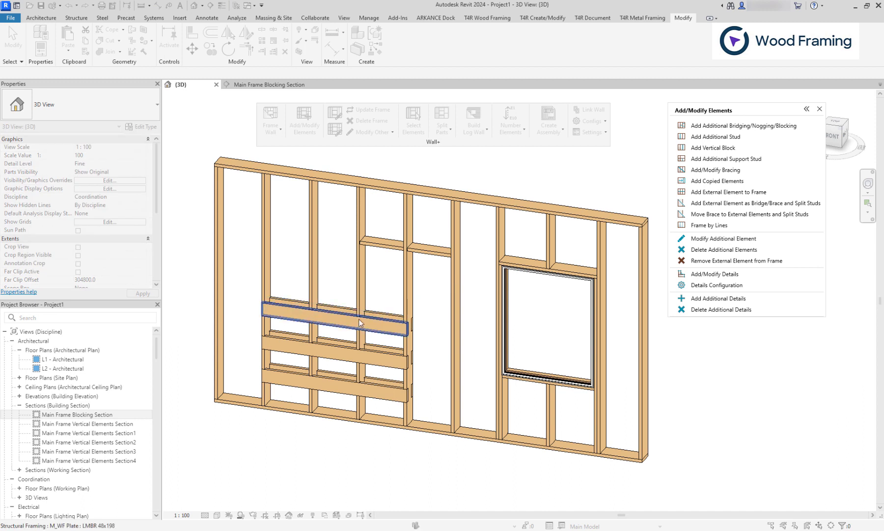
click(370, 109)
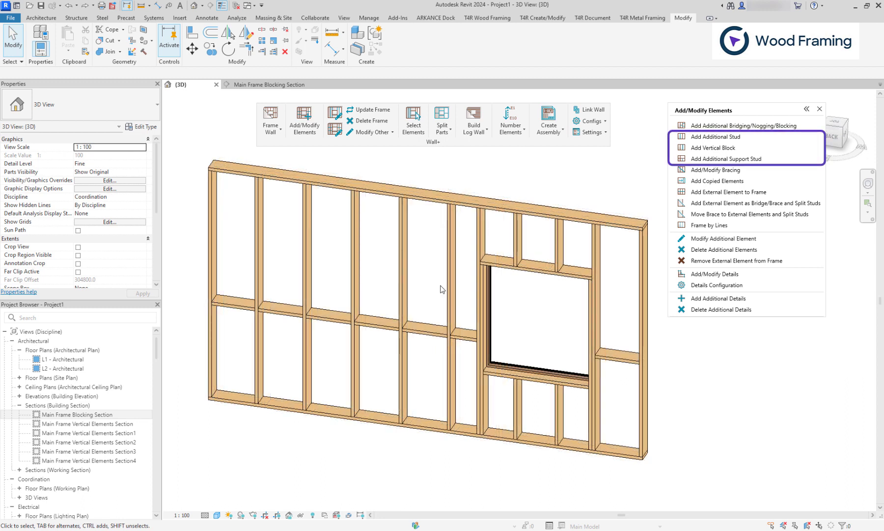
mouse_move(712, 137)
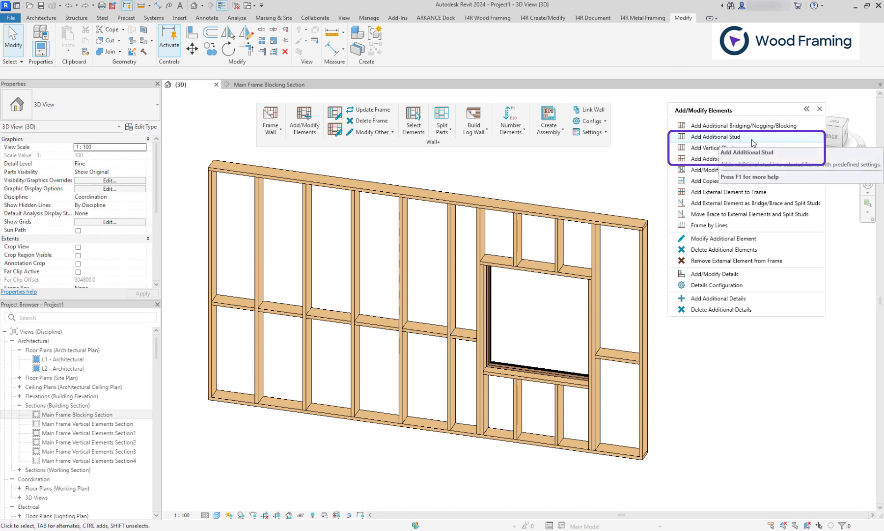
mouse_move(714, 147)
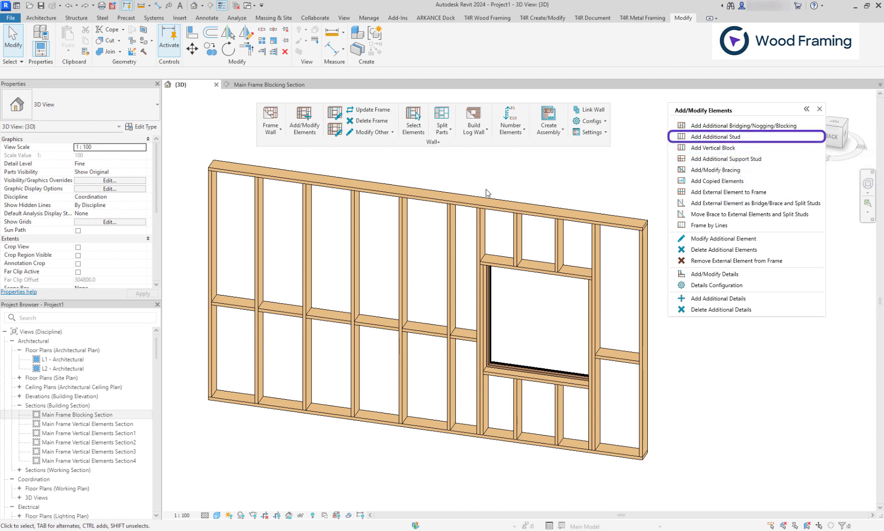
- Add 2 extra studs beside the picked stud at distance 300 with array spacing 200
click(211, 270)
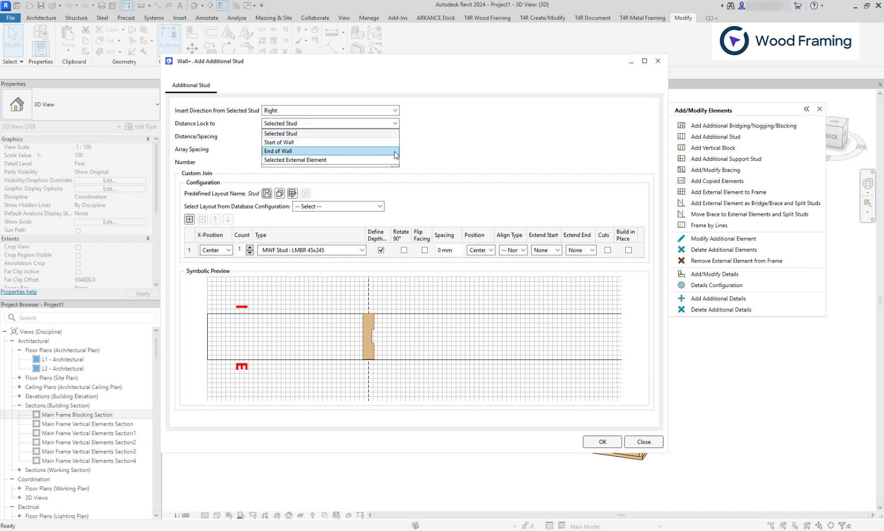
mouse_move(330, 159)
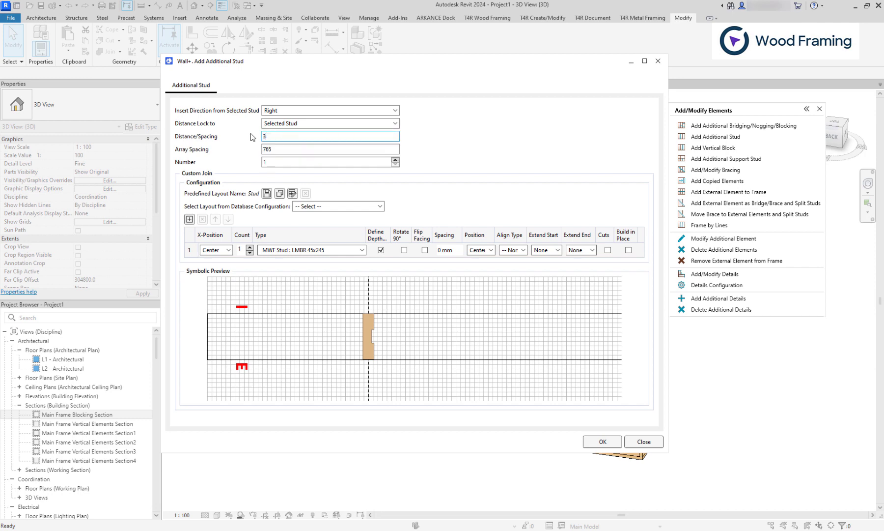
text(300)
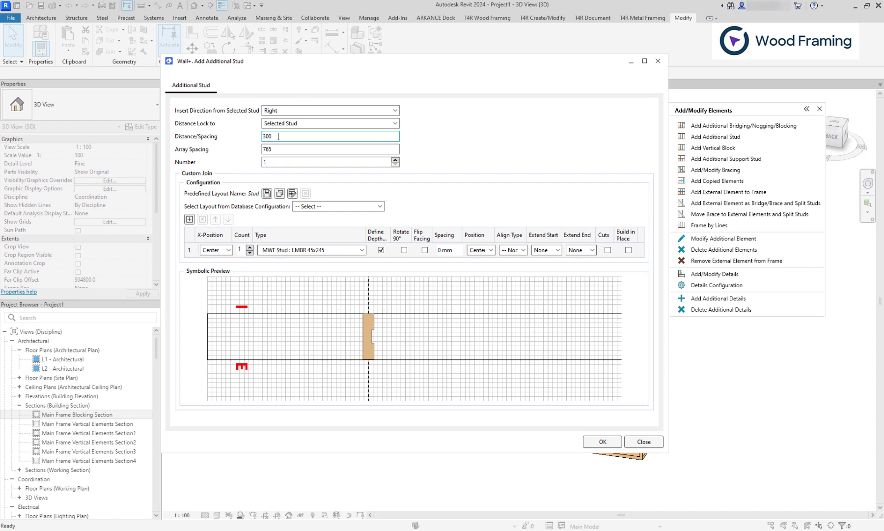
click(330, 110)
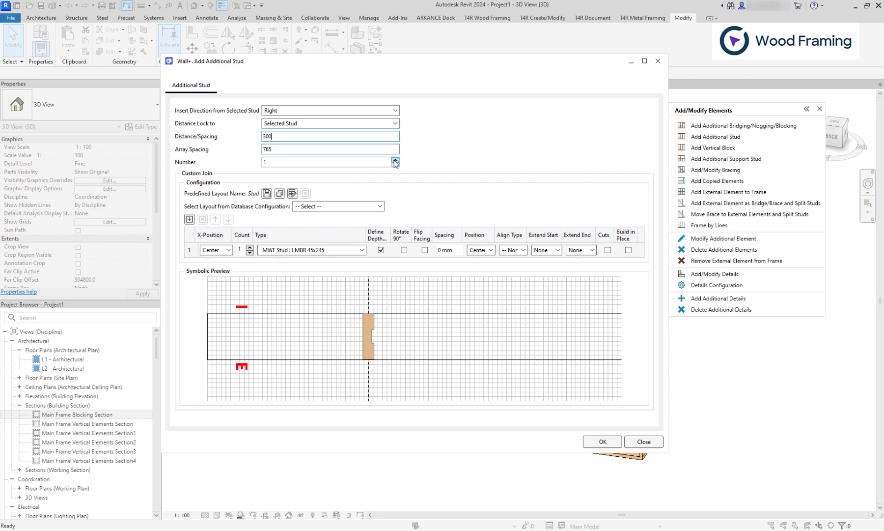
click(395, 161)
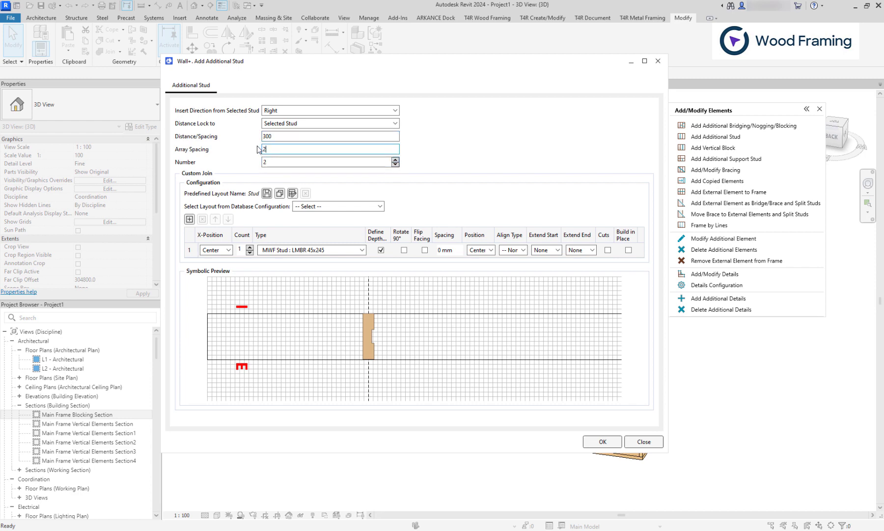
text(200)
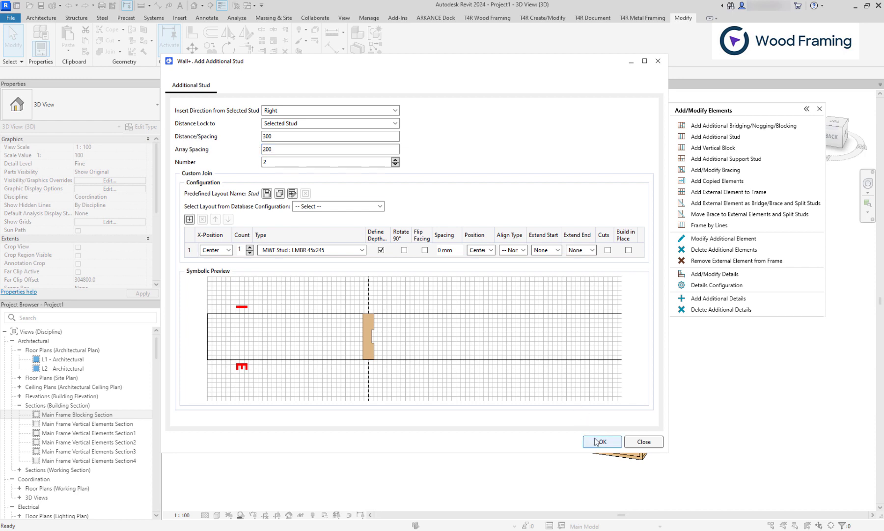
click(601, 441)
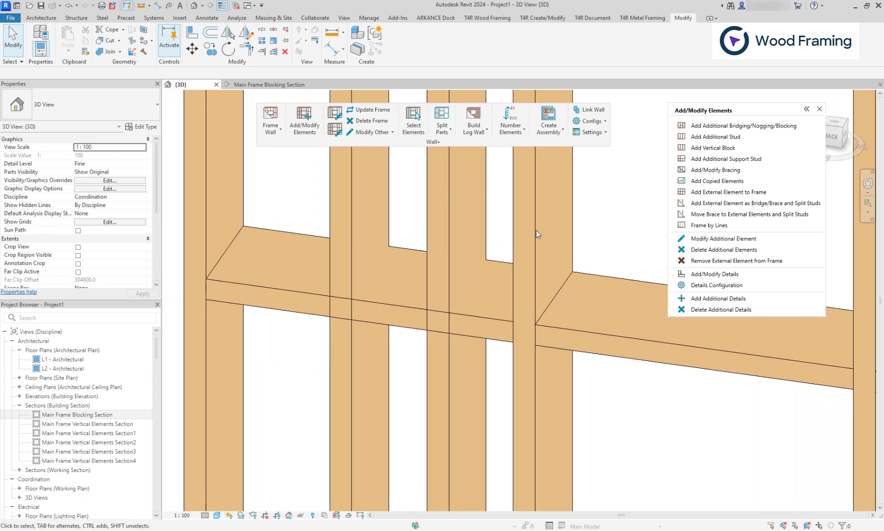
mouse_move(613, 404)
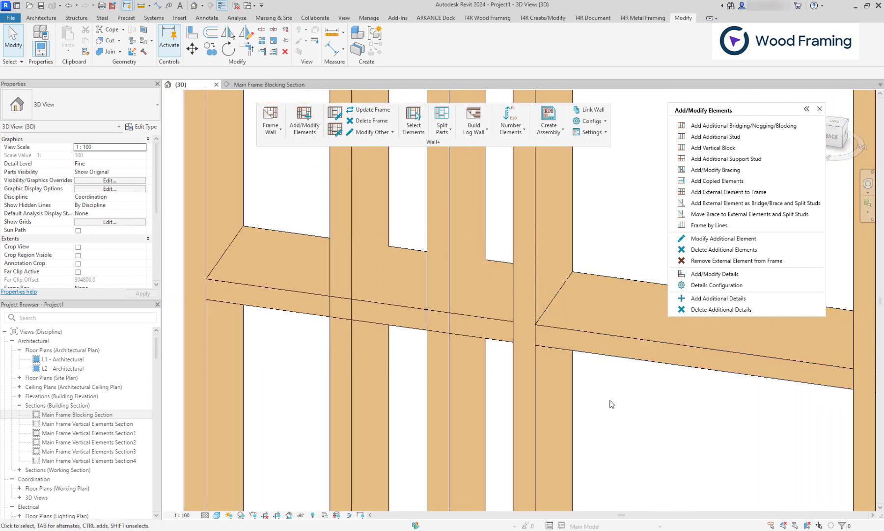
mouse_move(378, 109)
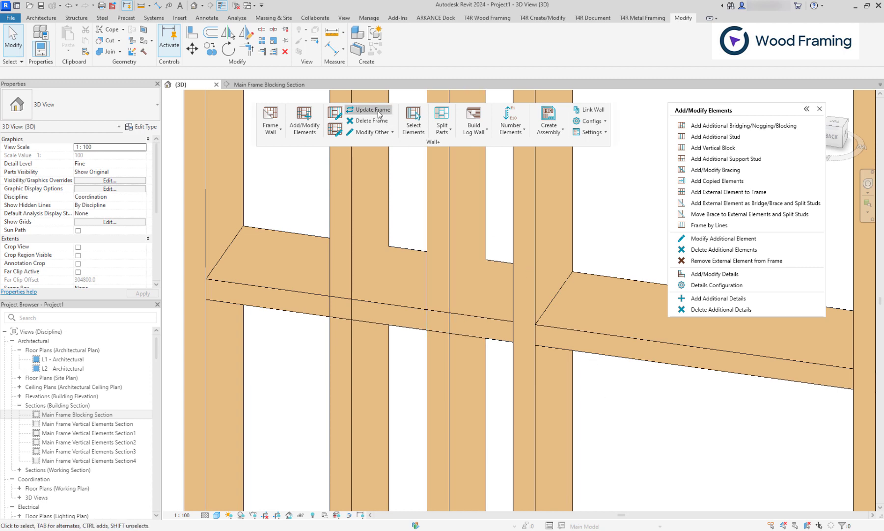
- Run Update Frame and review the Short Update option in the framing Modify Settings
click(371, 109)
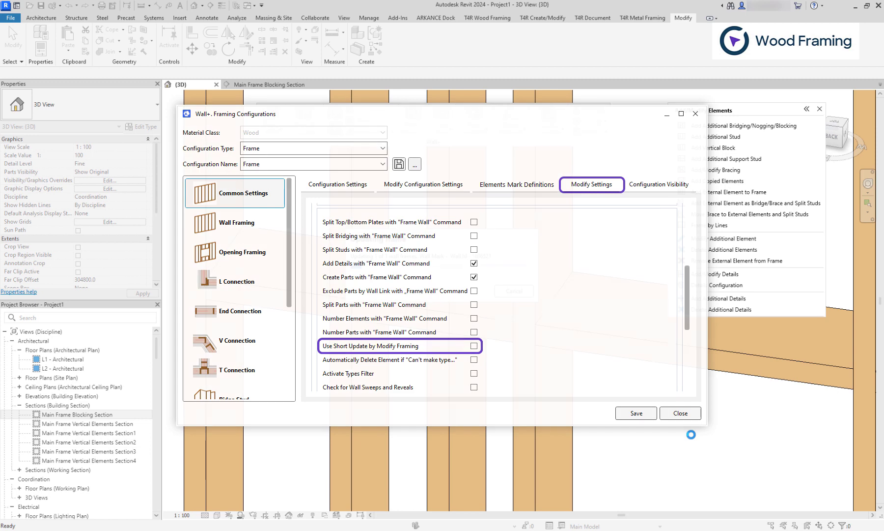
click(679, 413)
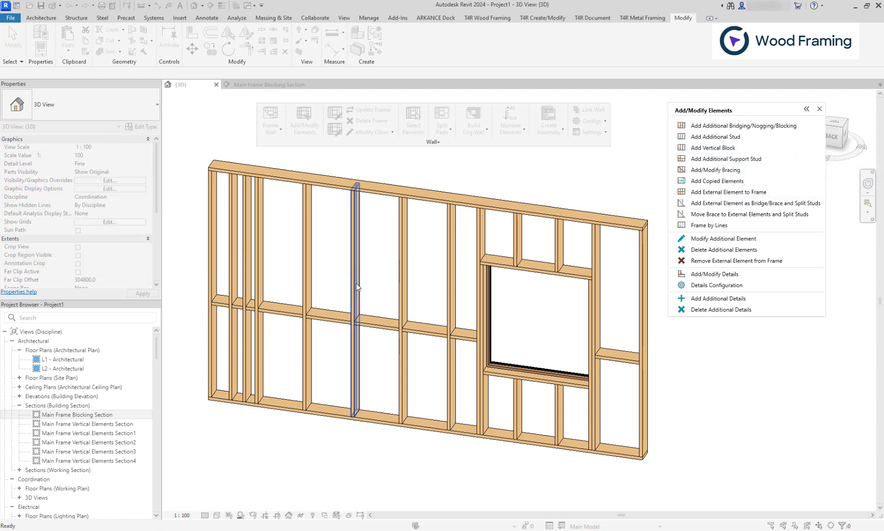
- Place a Left-direction vertical block of three preassembled studs at distance 0 on the middle stud
click(716, 148)
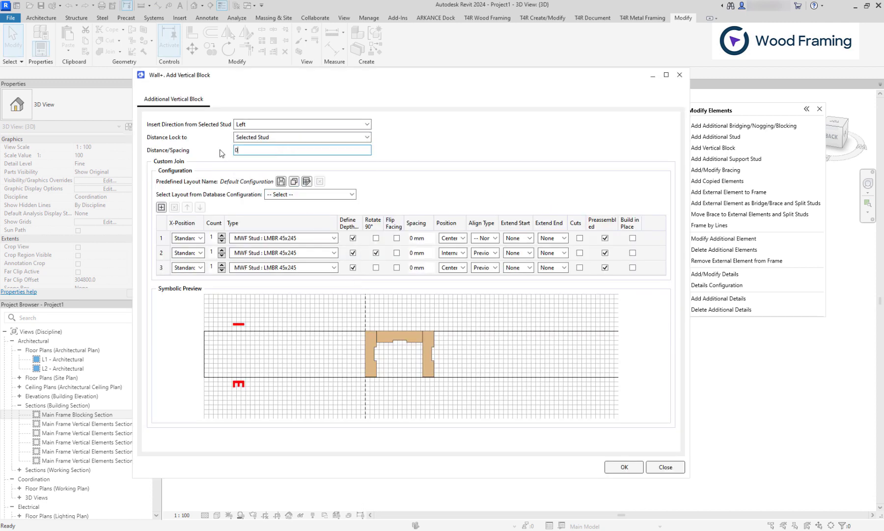
click(604, 237)
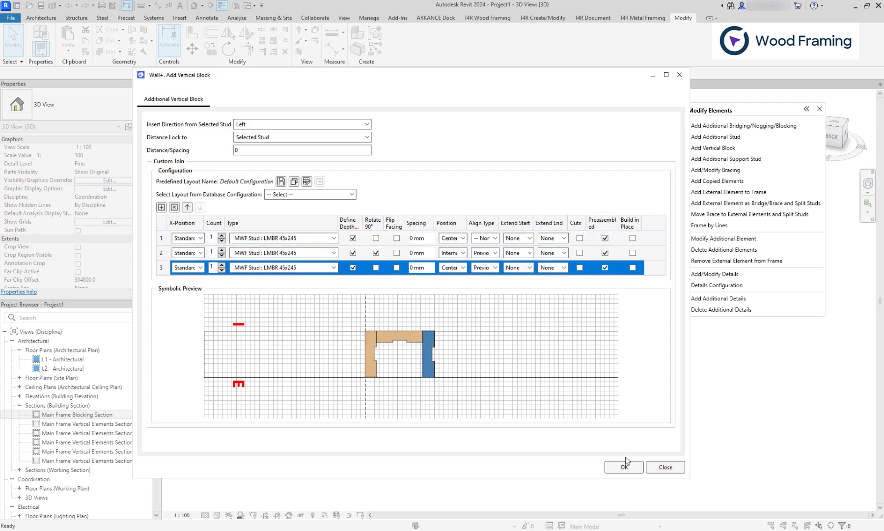
click(623, 466)
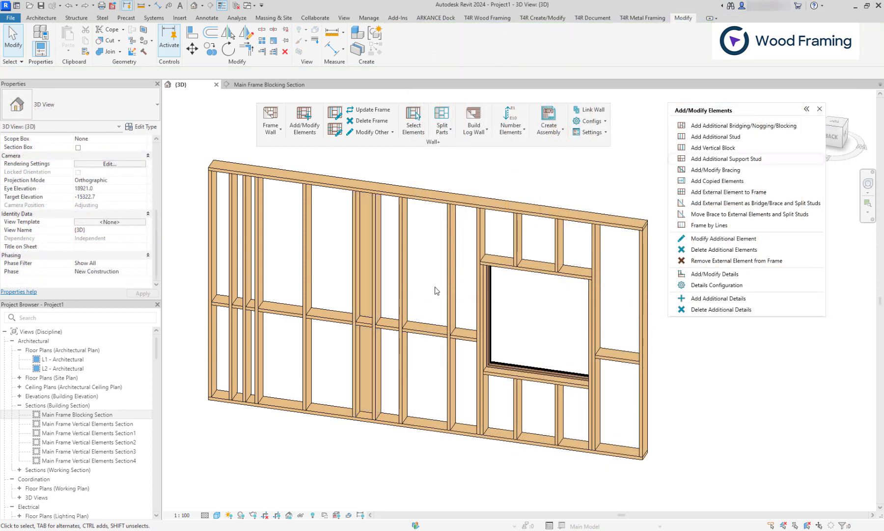
mouse_move(727, 158)
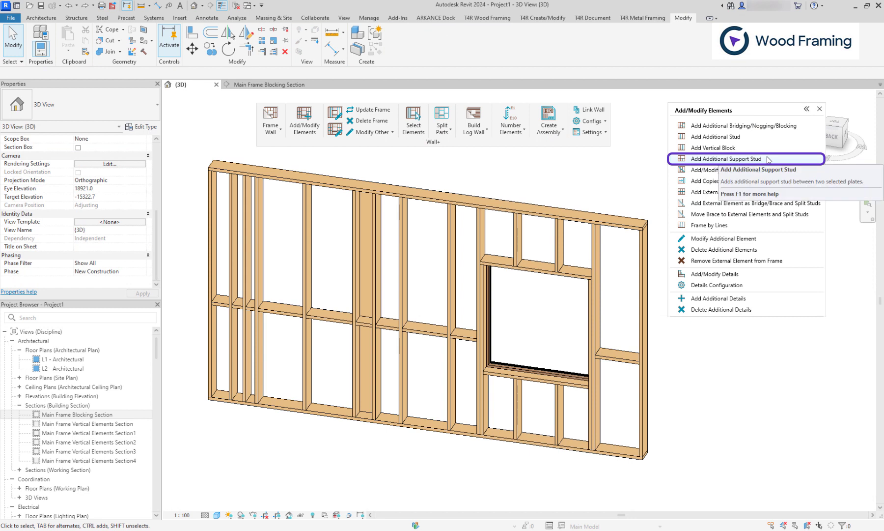
mouse_move(663, 207)
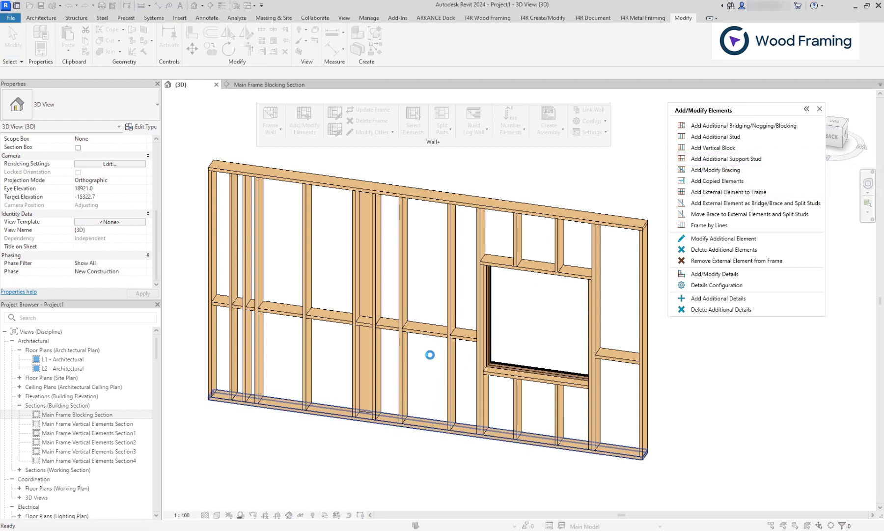
- Add 2 support studs between the bottom plate and the blocking at Distance 300, Array Spacing 200
click(427, 332)
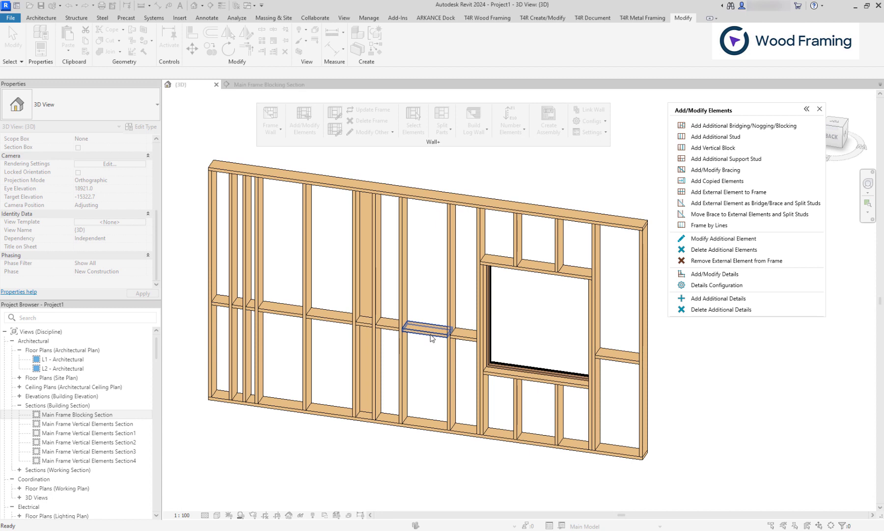
click(727, 158)
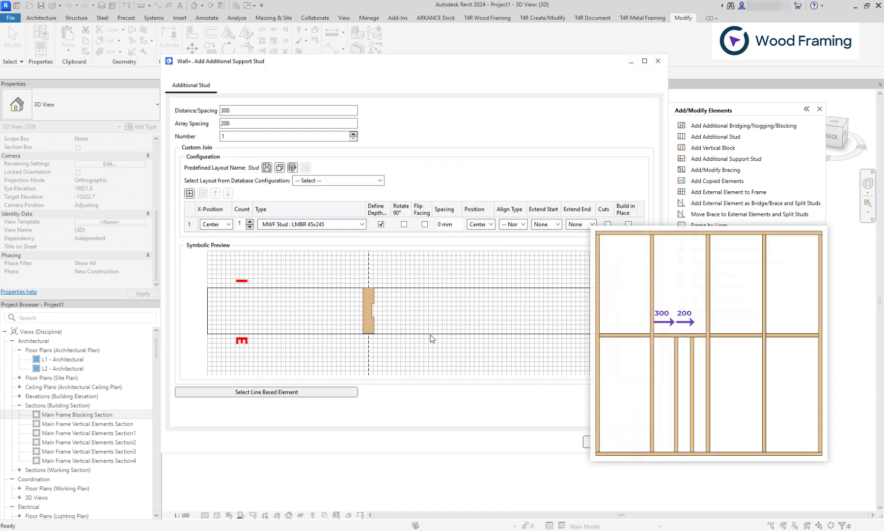
click(271, 110)
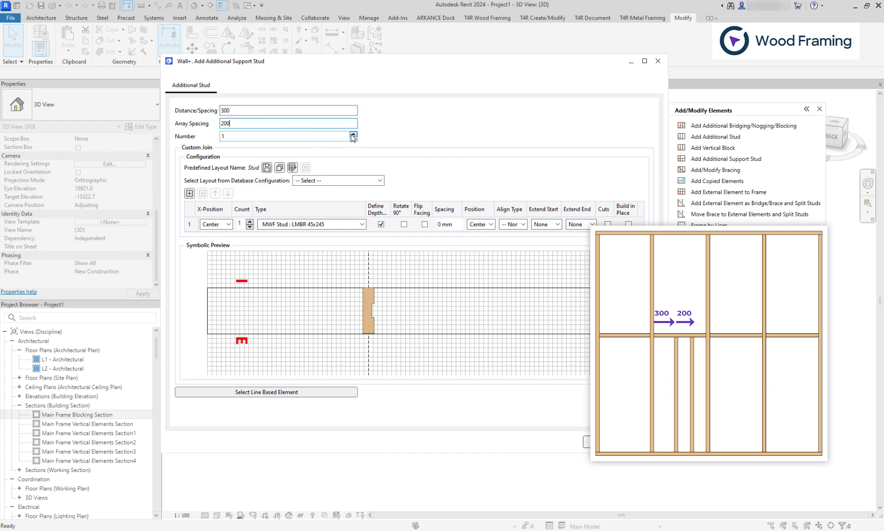
click(353, 135)
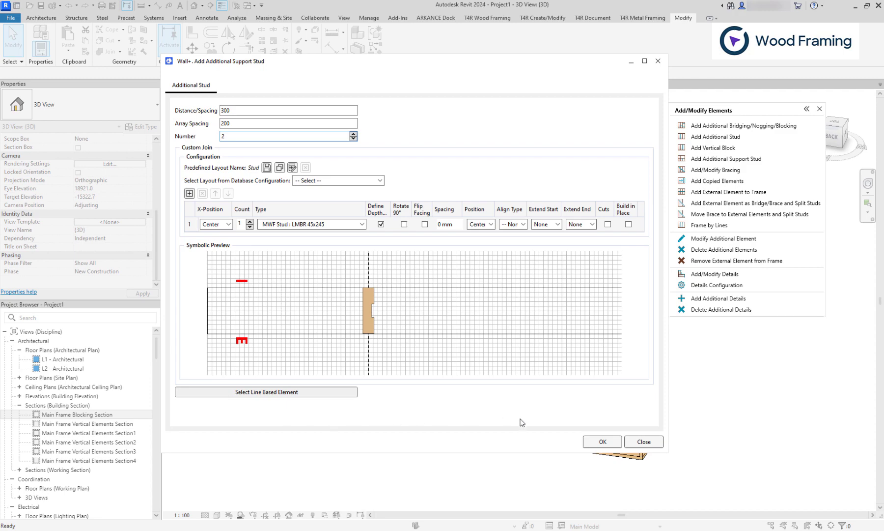
click(601, 441)
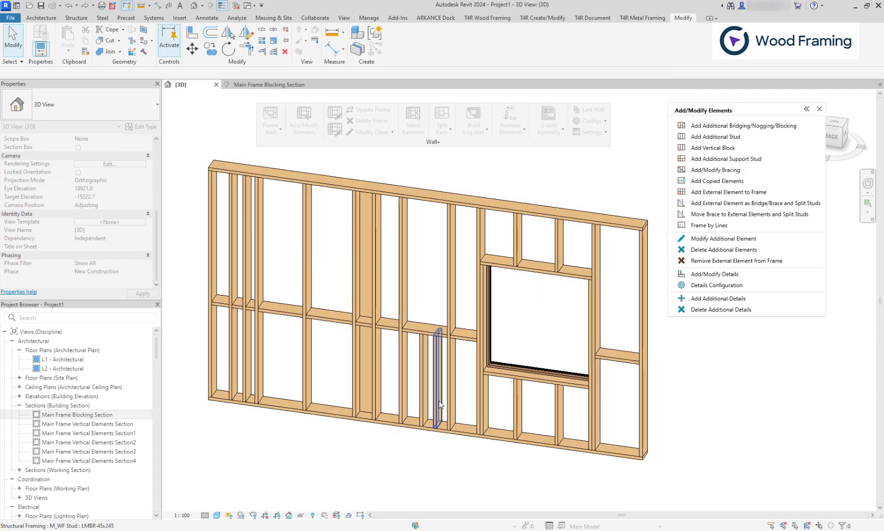